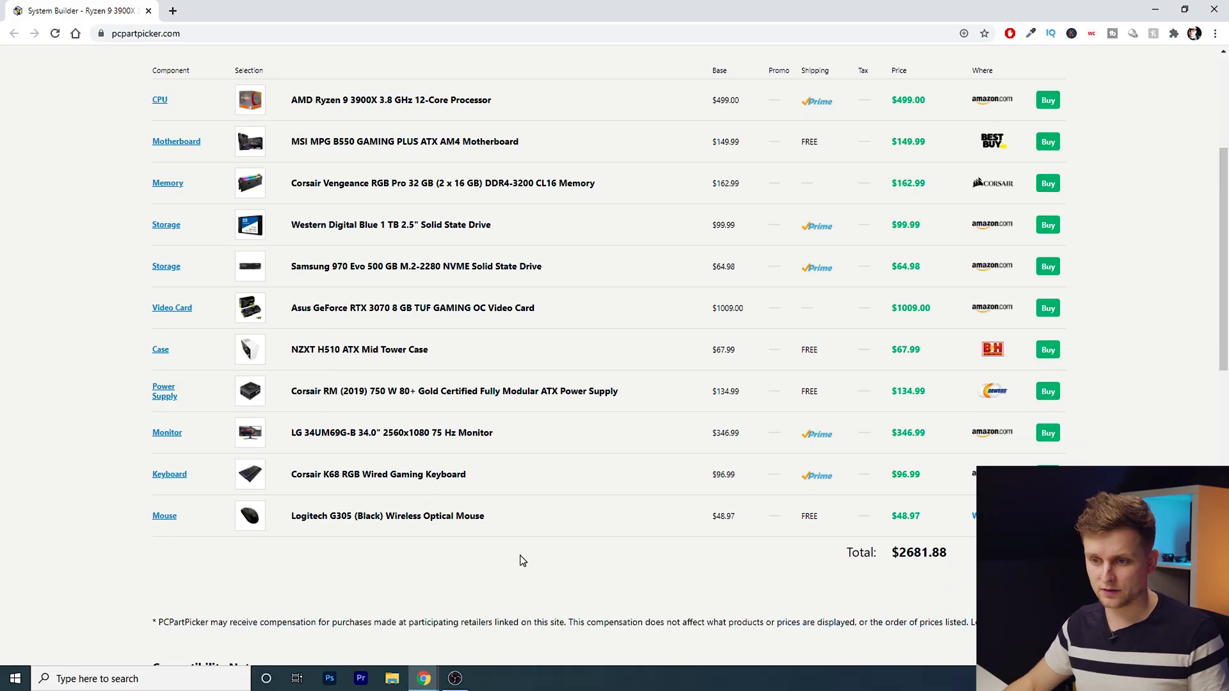
Highlight the original build's $2681.88 total and scroll both lists to the motherboard section
double_click(919, 552)
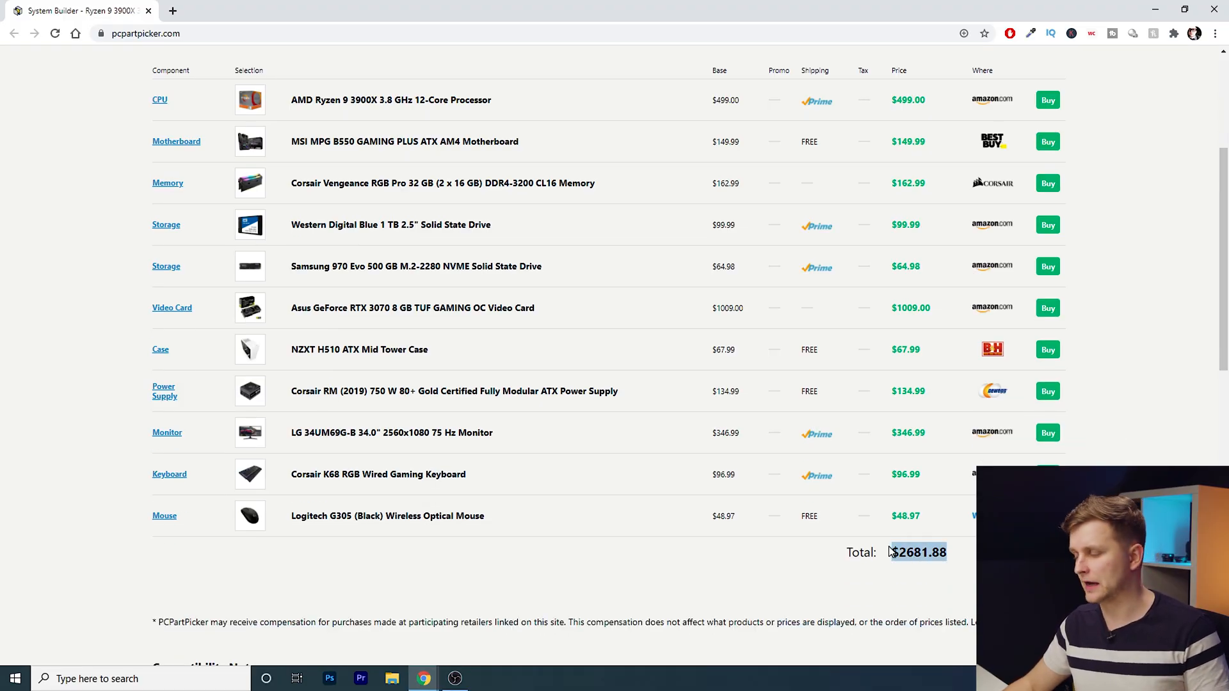
scroll("up", 3)
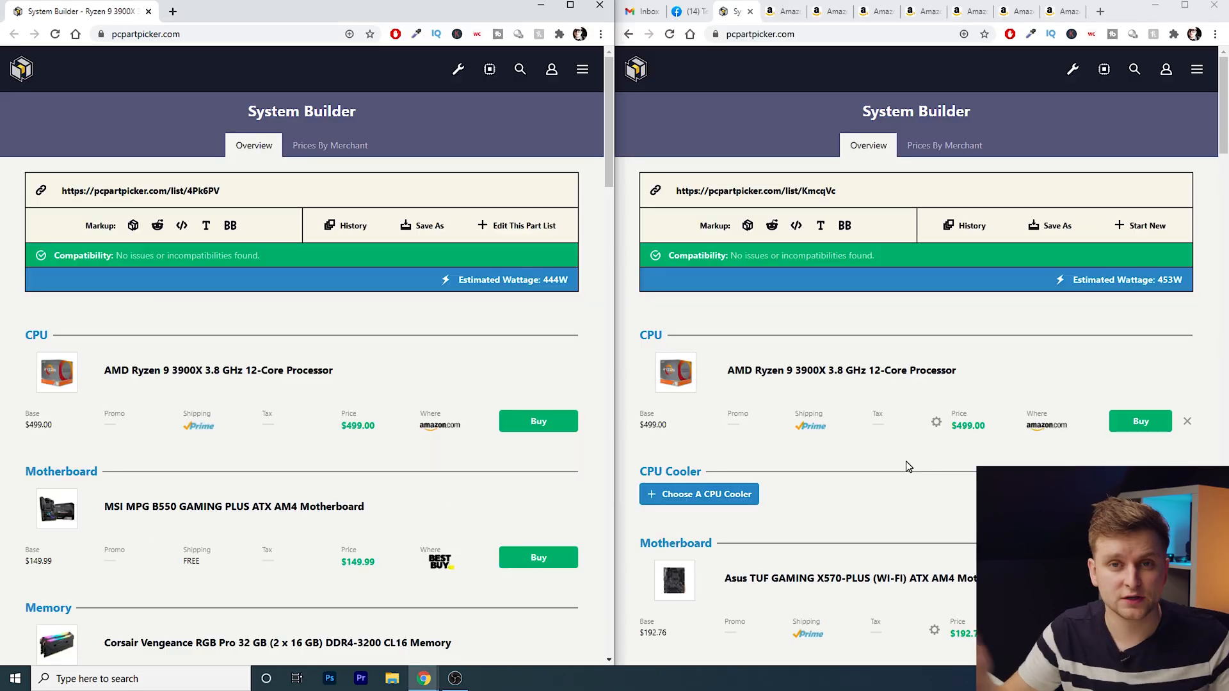
mouse_move(210, 452)
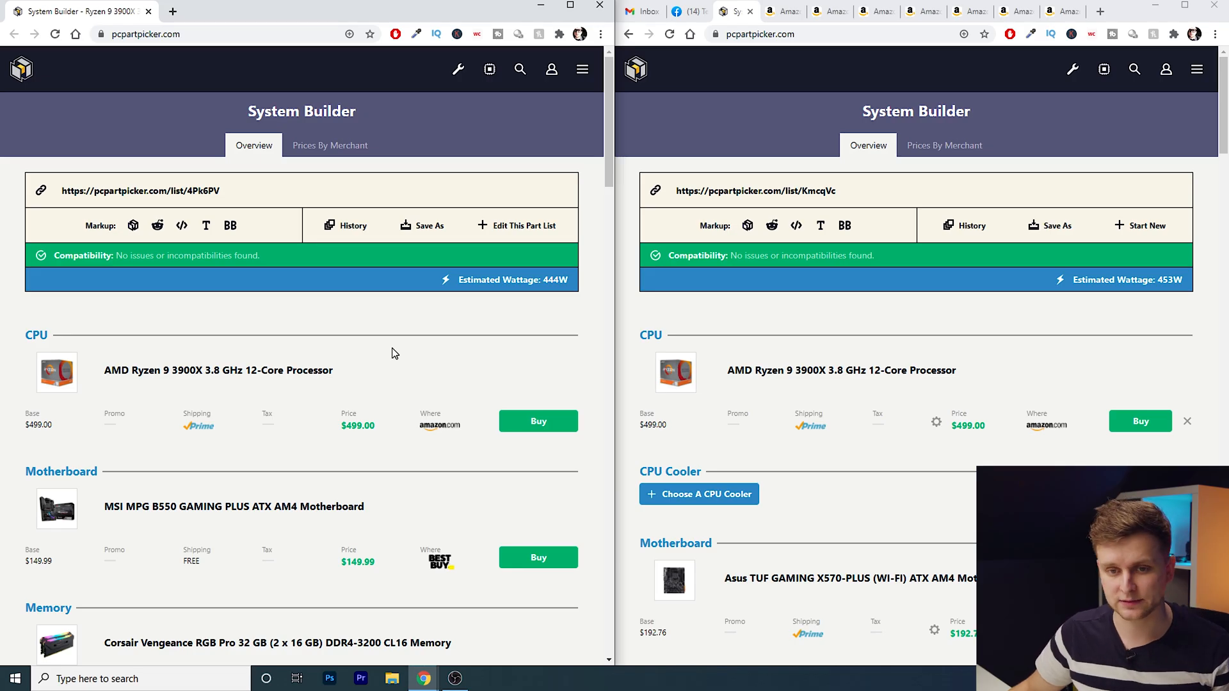
scroll("down", 3)
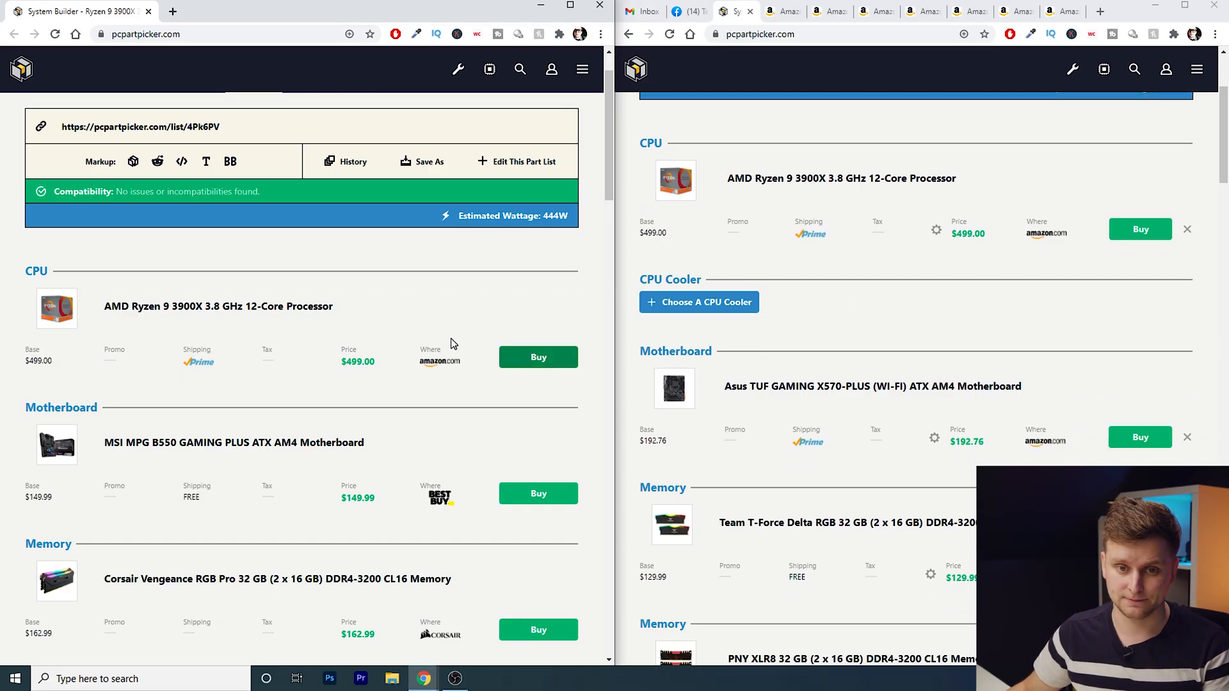
scroll("down", 3)
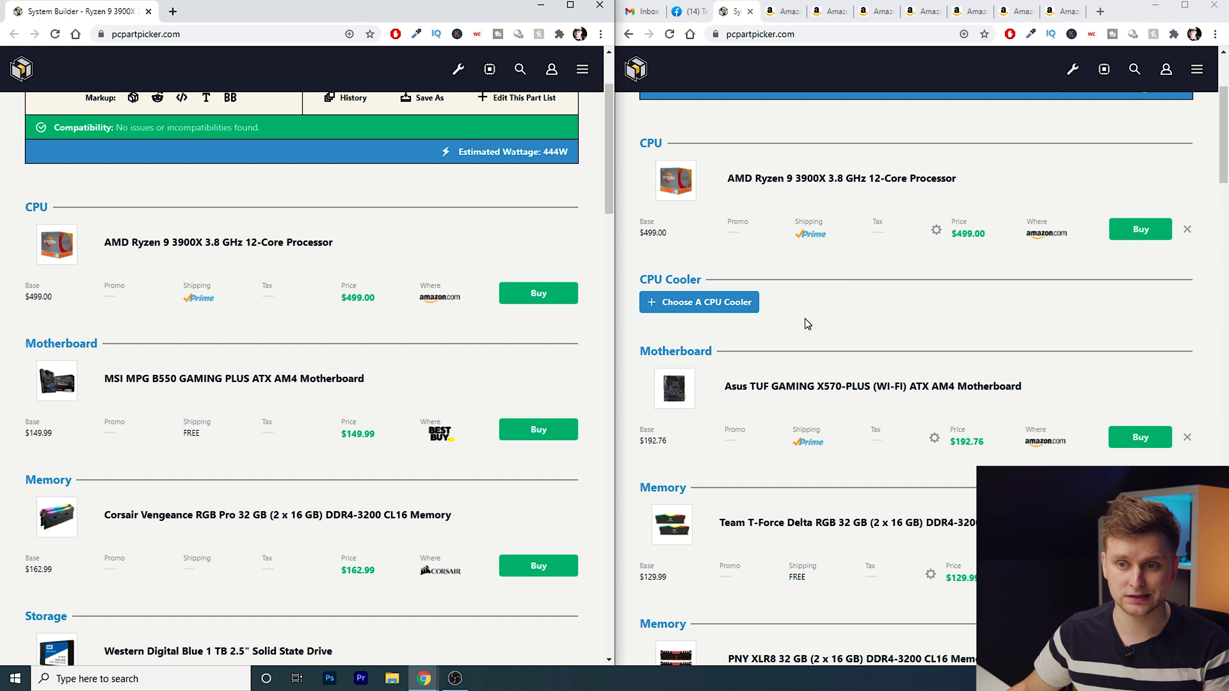
mouse_move(793, 202)
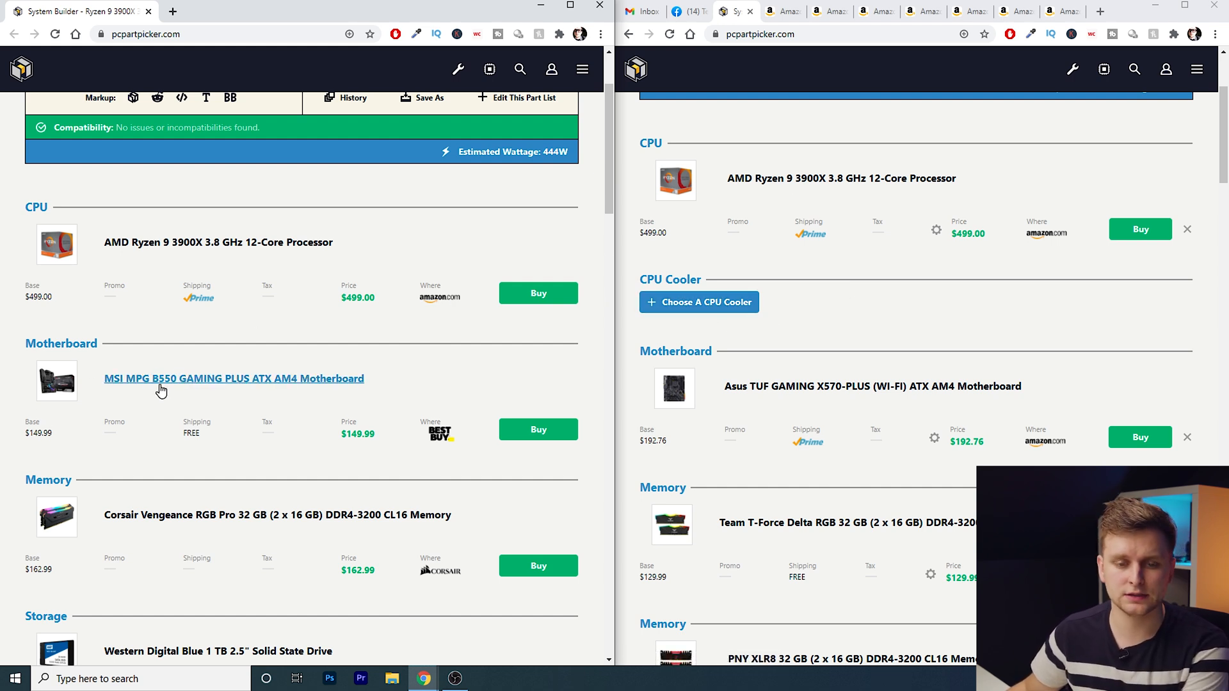
scroll("down", 3)
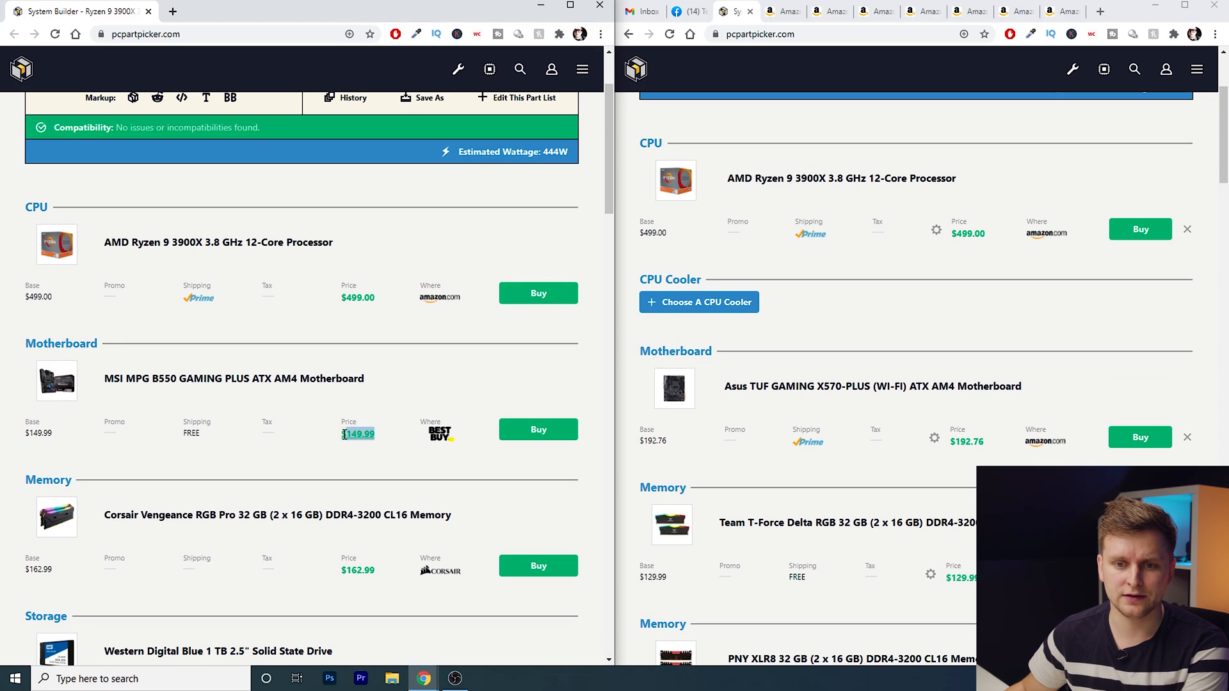
scroll("down", 3)
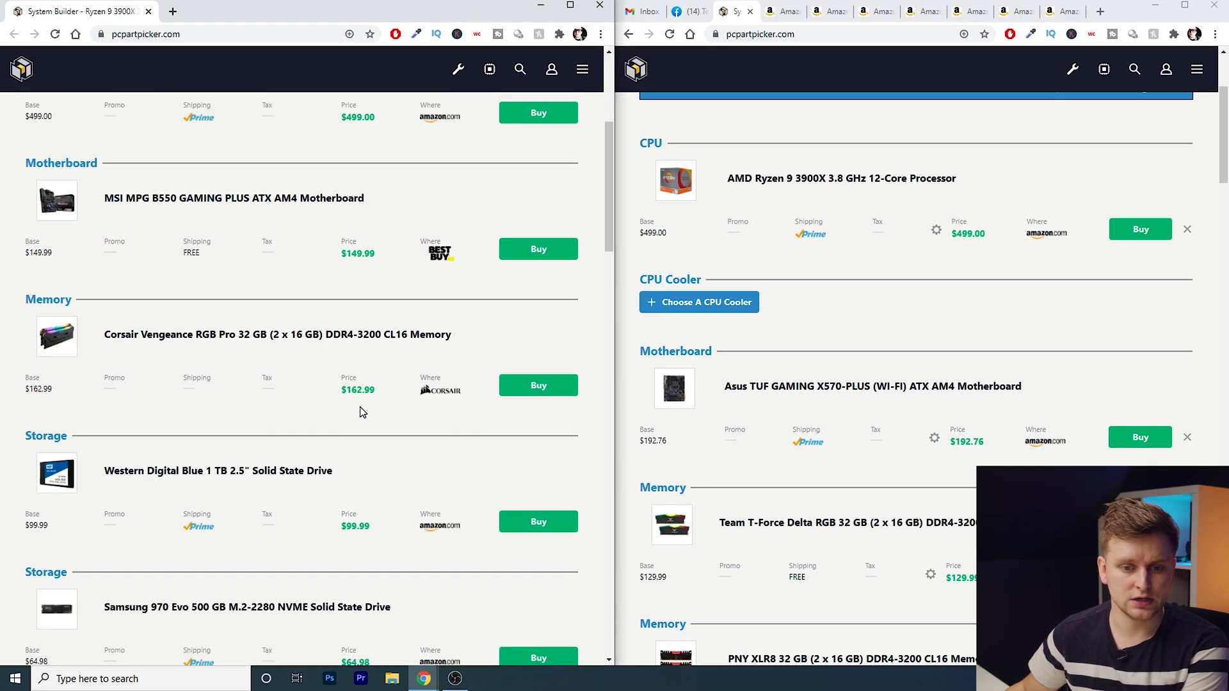
scroll("up", 3)
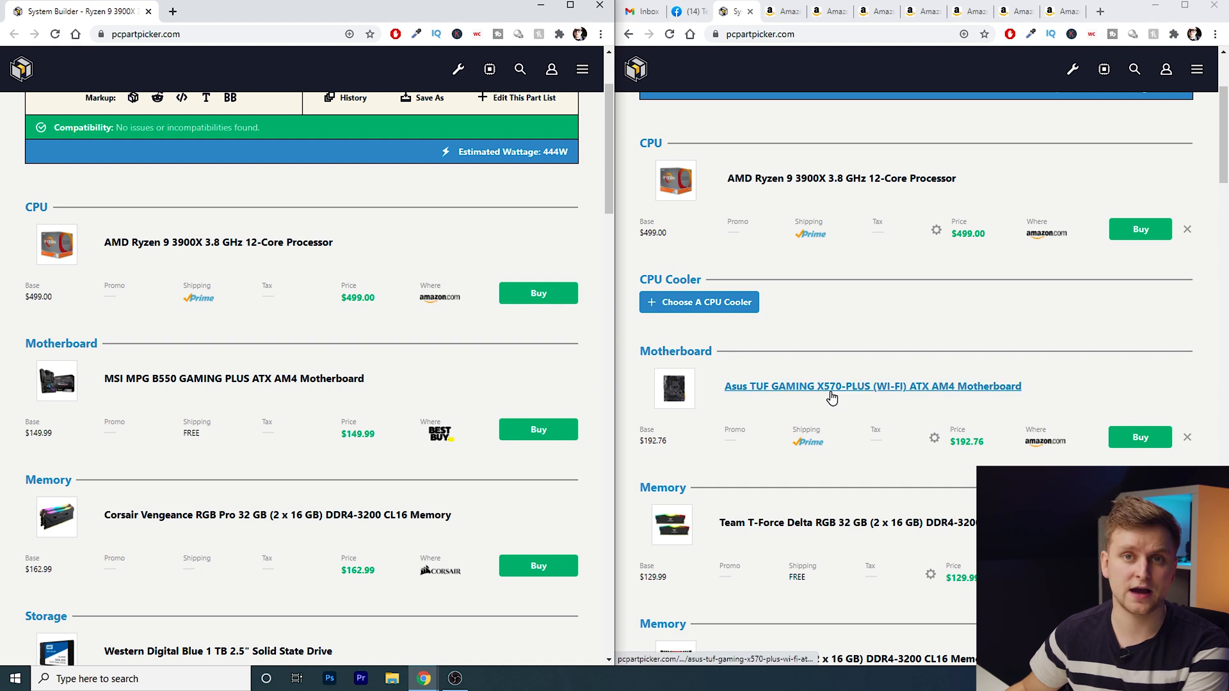
Open the Asus TUF GAMING X570-PLUS (WI-FI) motherboard's details page from the revised build
left_click(872, 387)
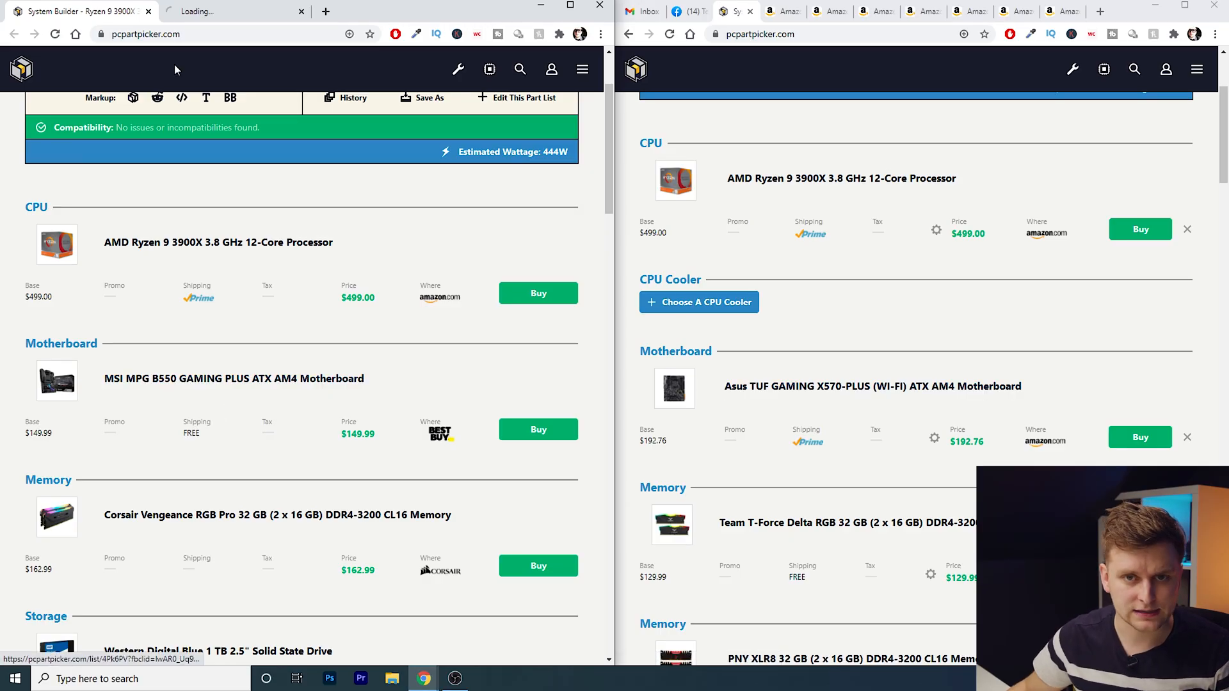
left_click(233, 379)
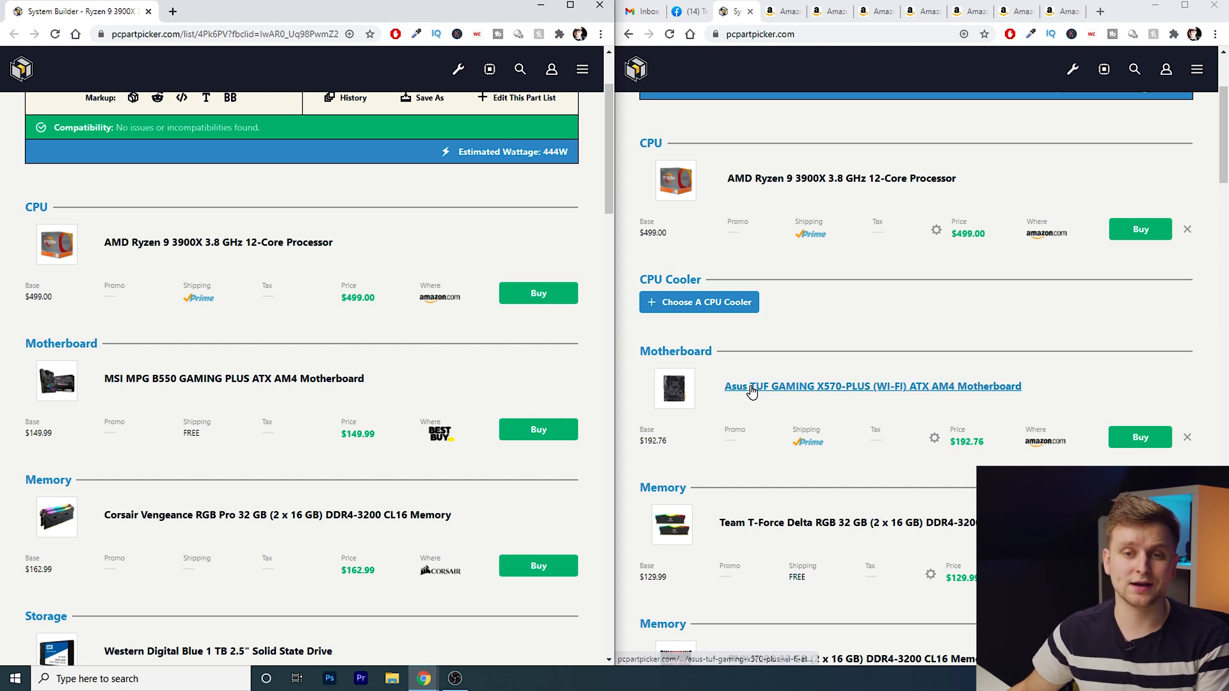
scroll("down", 3)
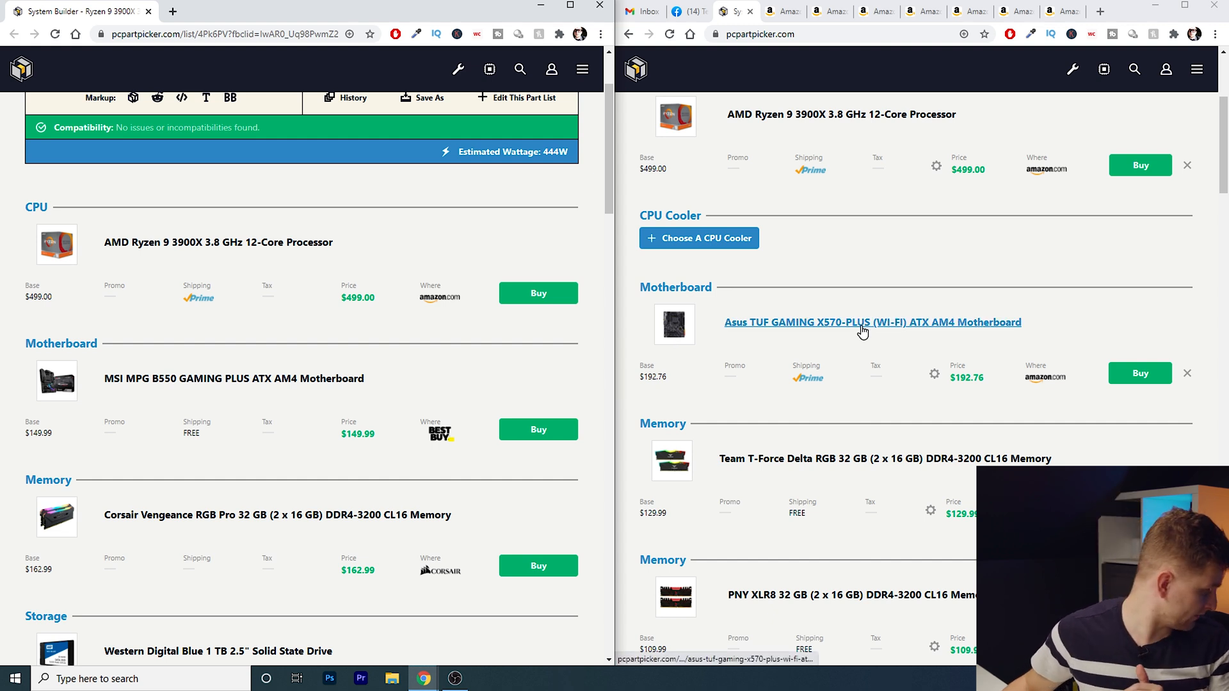
mouse_move(862, 326)
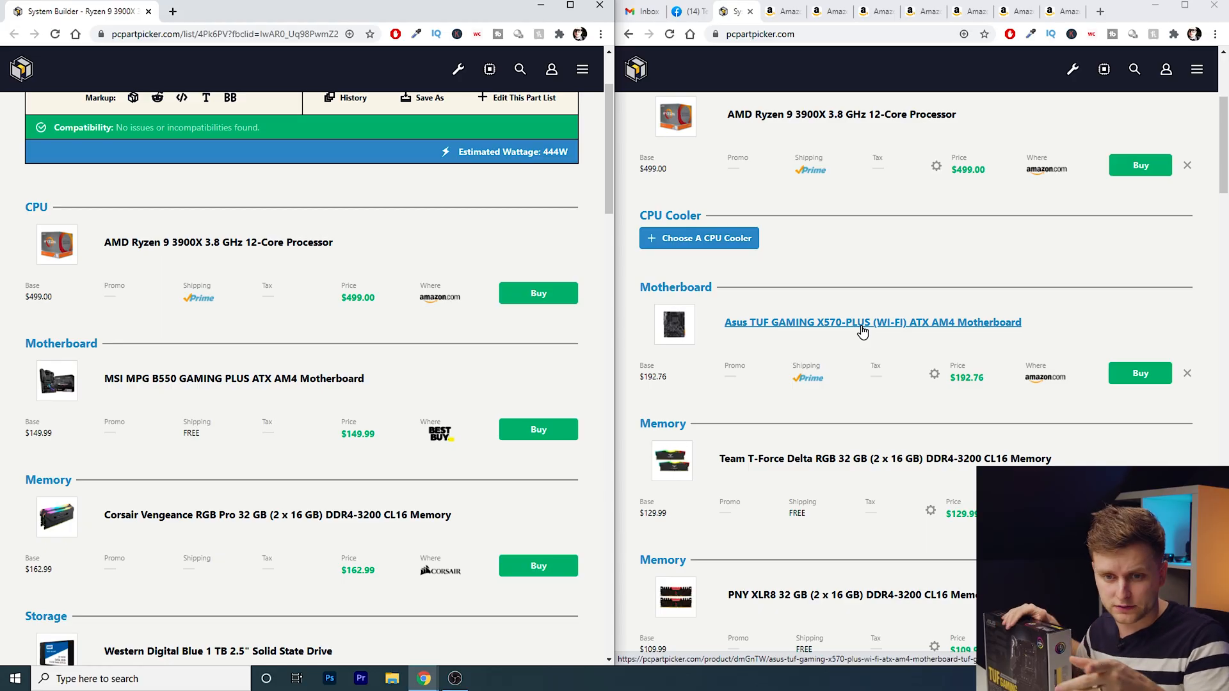
left_click(872, 323)
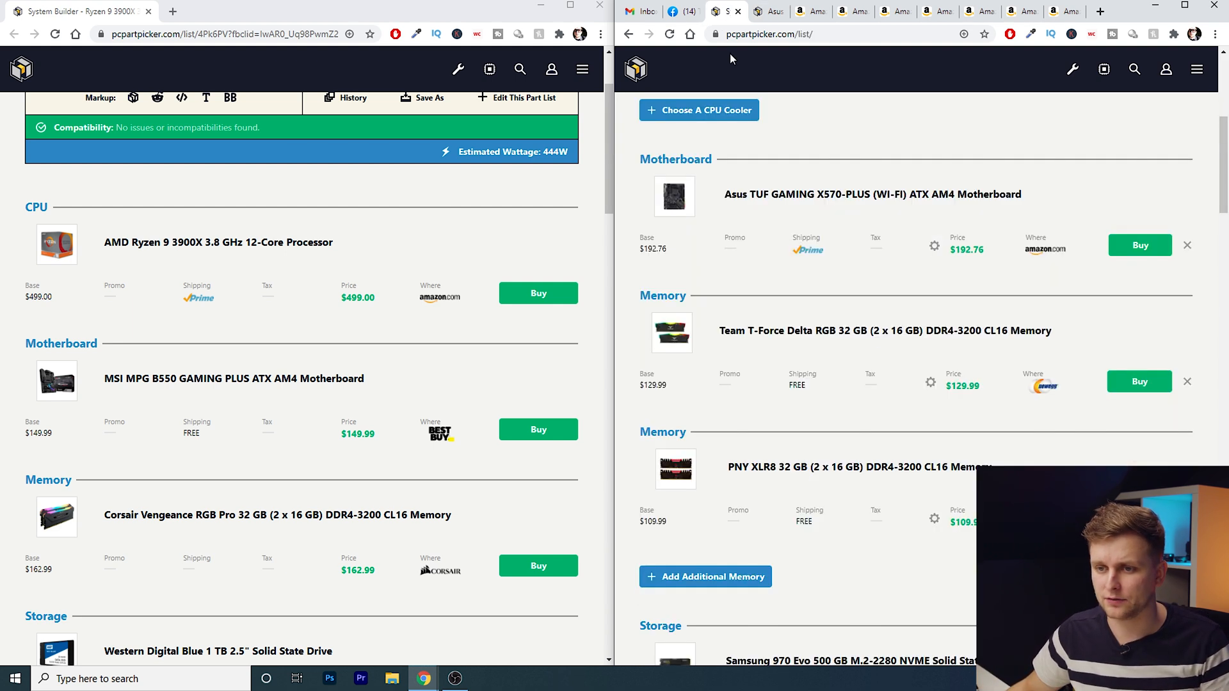
mouse_move(899, 207)
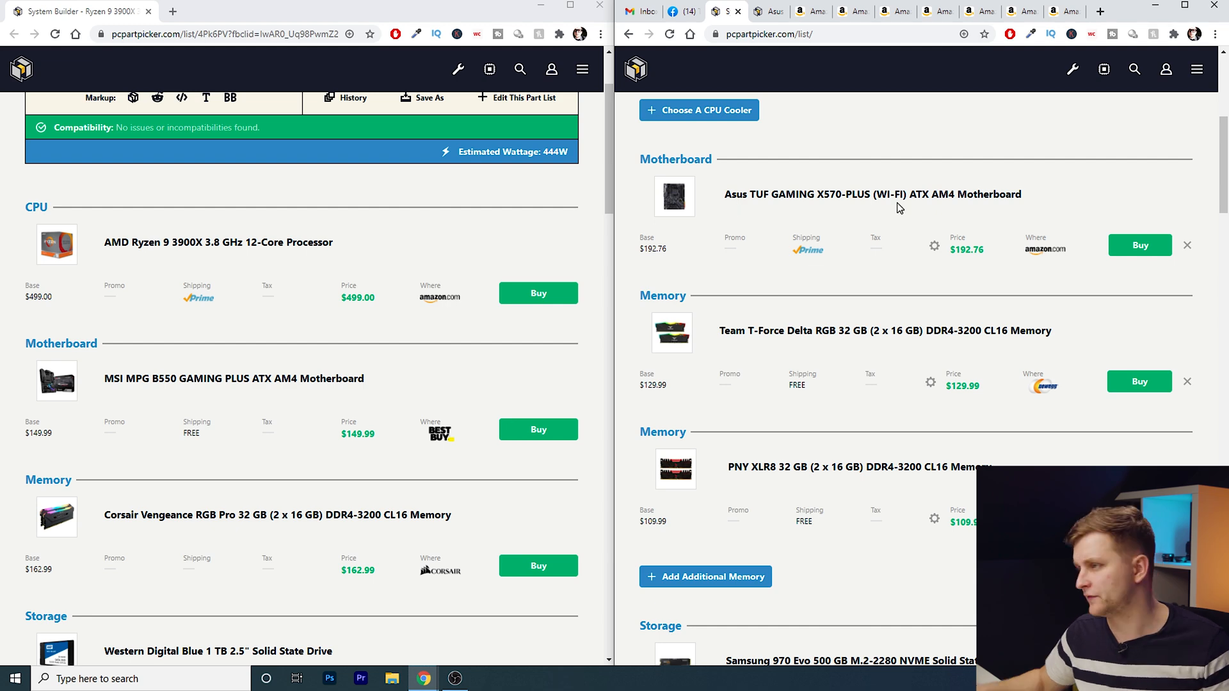
scroll("down", 3)
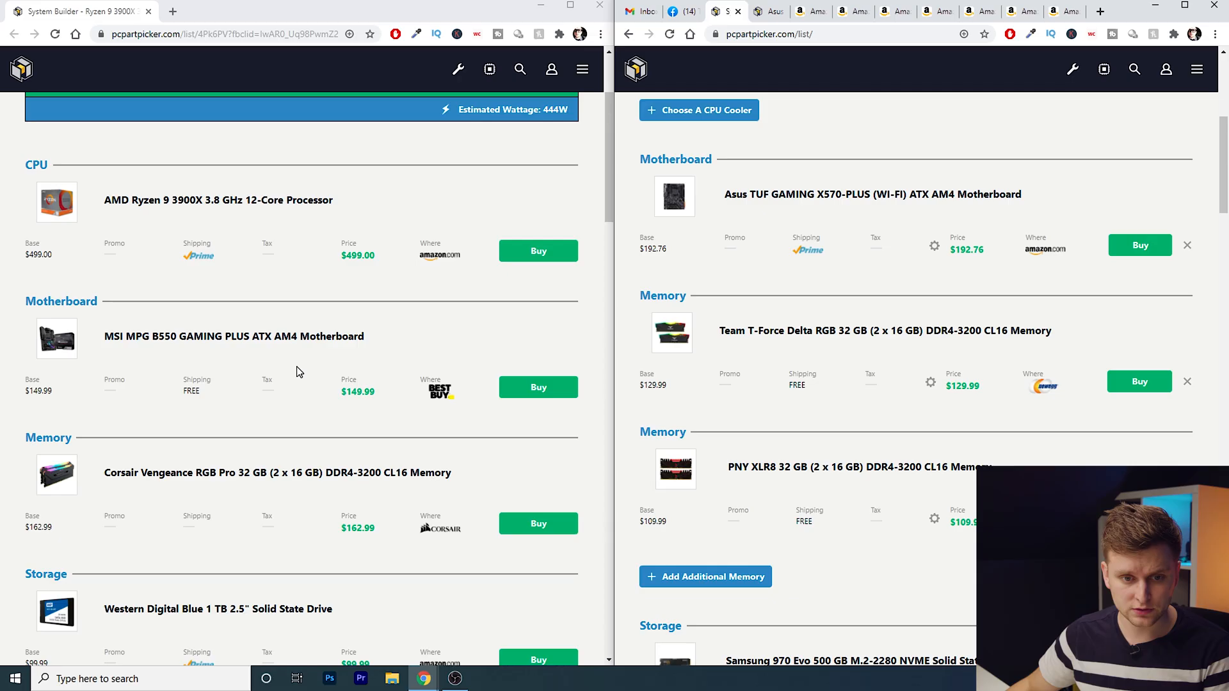
Scroll both lists to the memory entries: PNY XLR8 32 GB at $109.99 versus Corsair Vengeance at $162.99
scroll("down", 3)
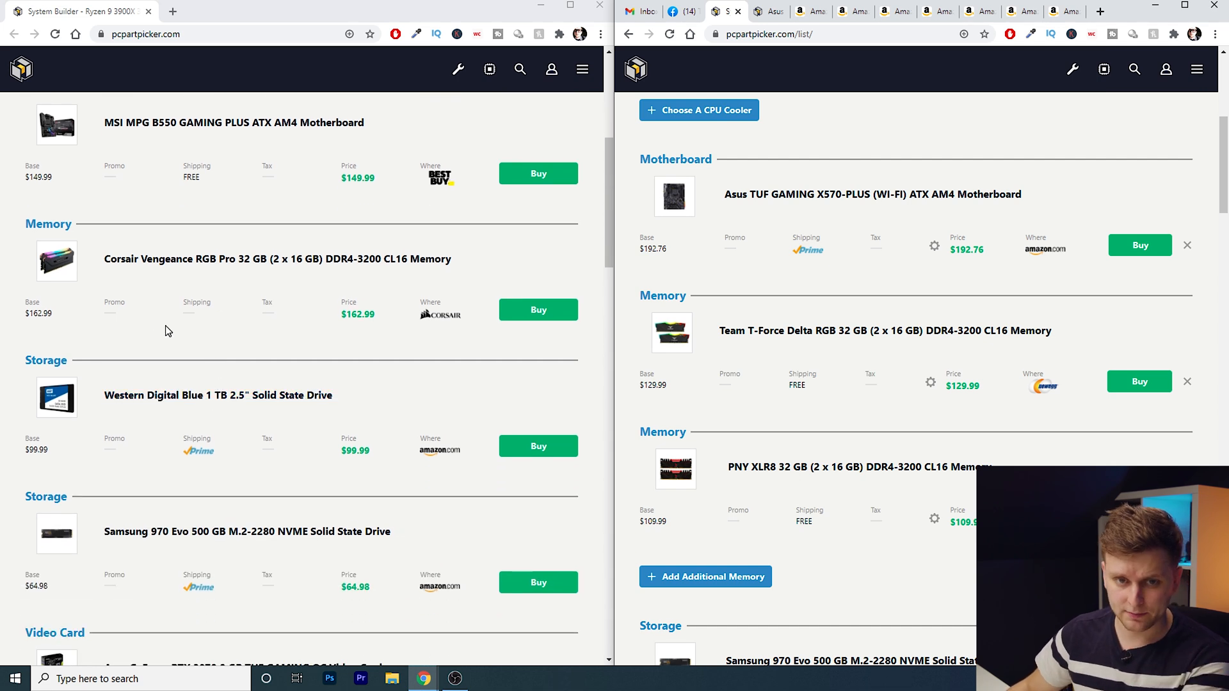
mouse_move(258, 264)
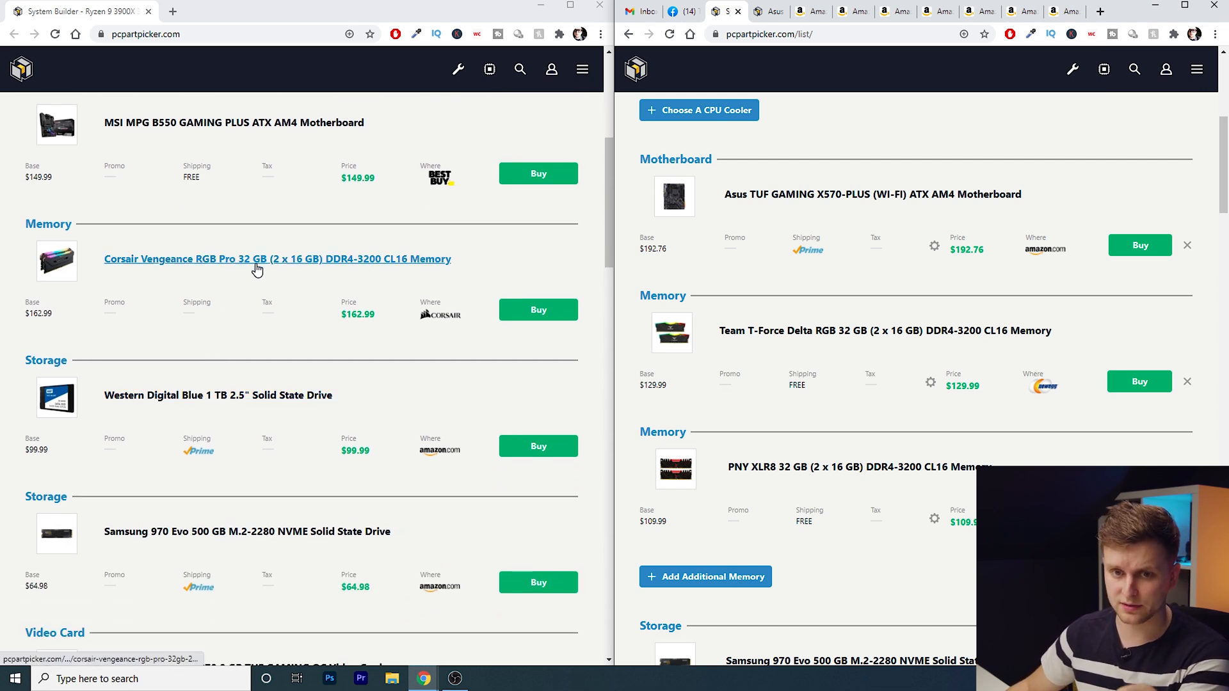
mouse_move(369, 269)
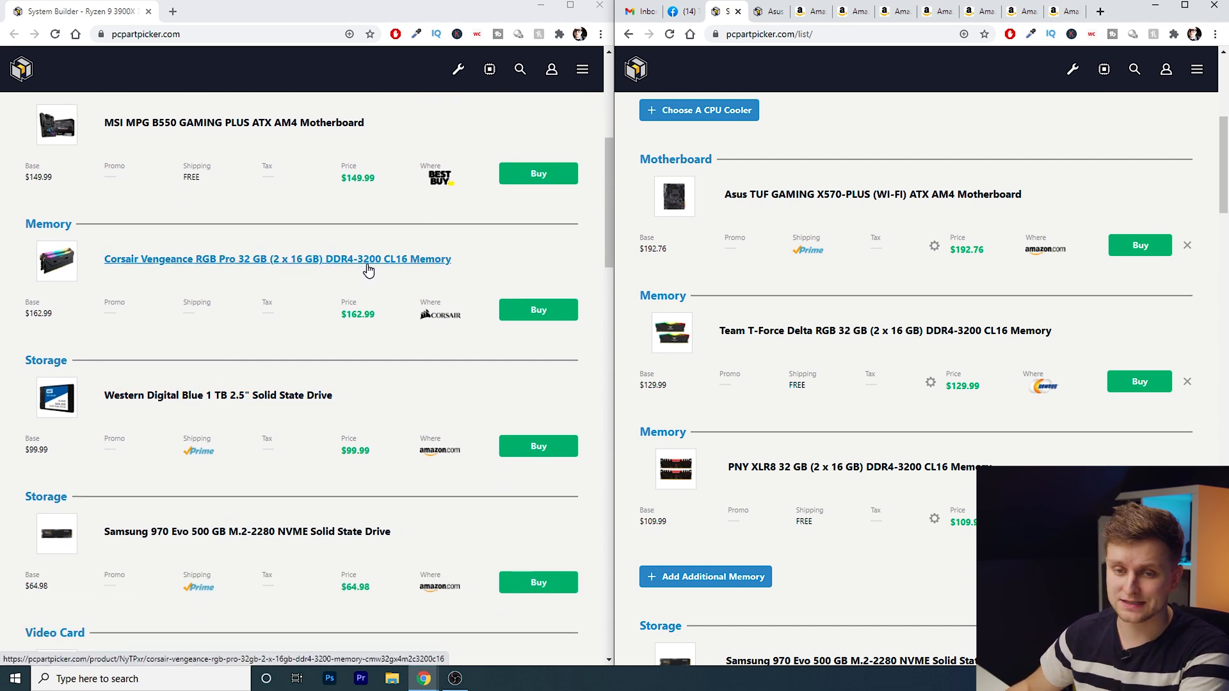
mouse_move(394, 275)
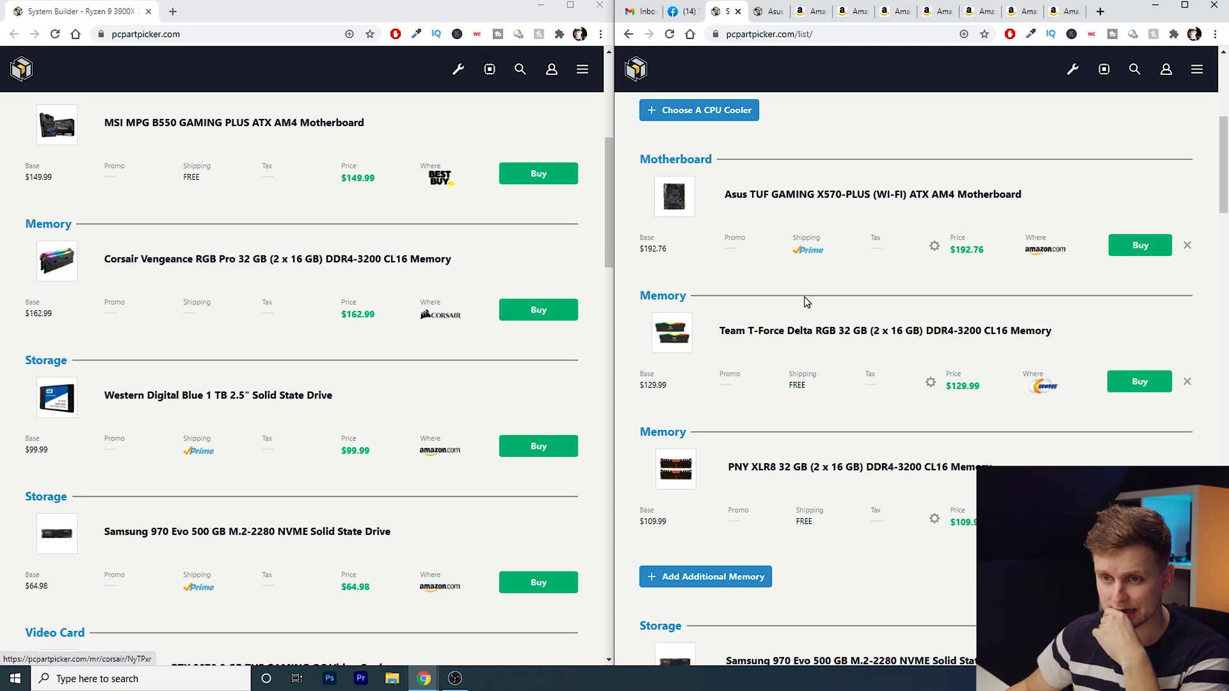
scroll("down", 3)
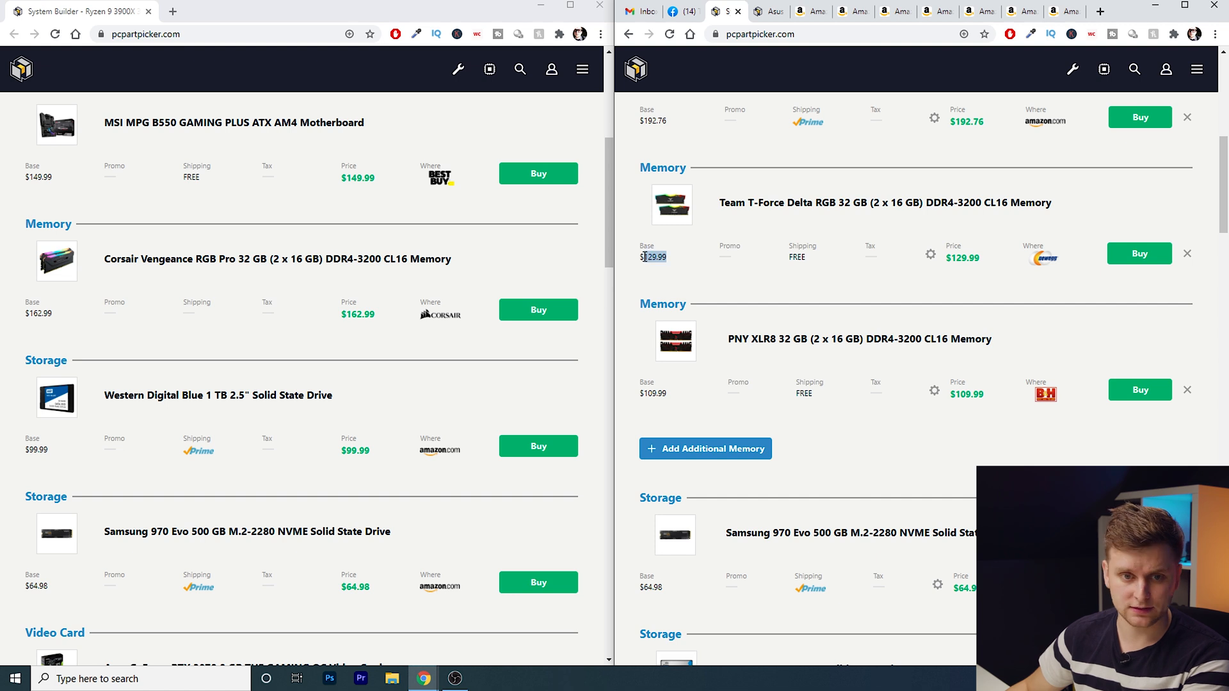
mouse_move(670, 263)
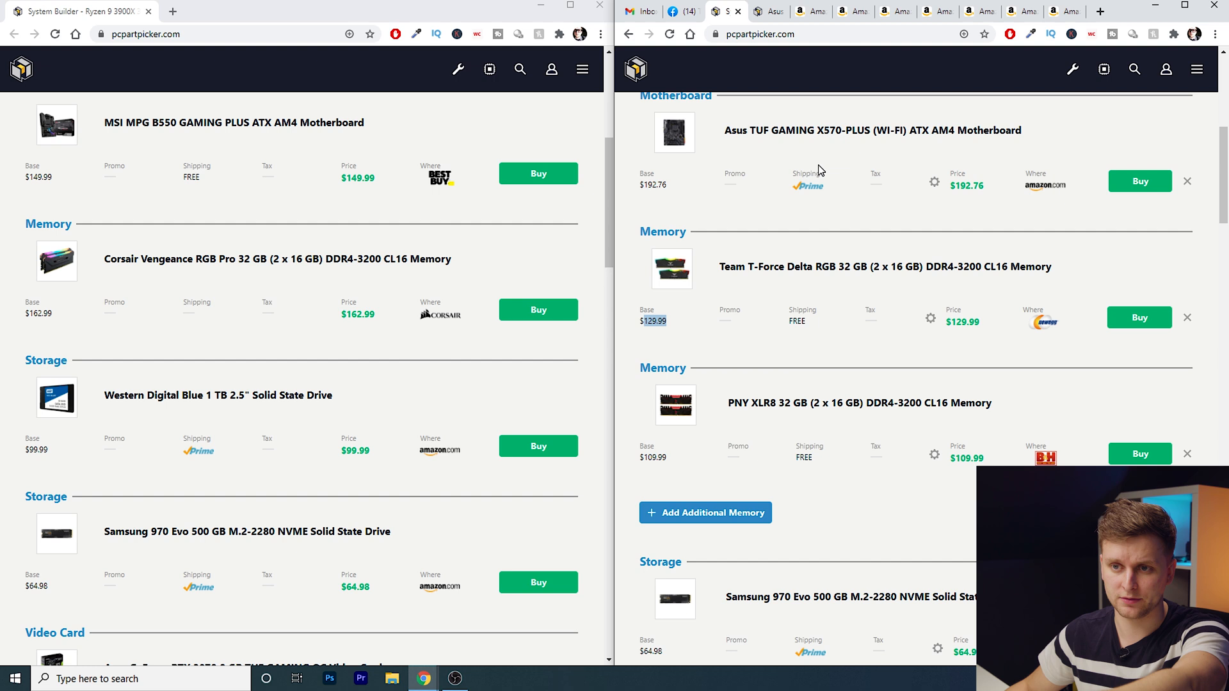
scroll("down", 3)
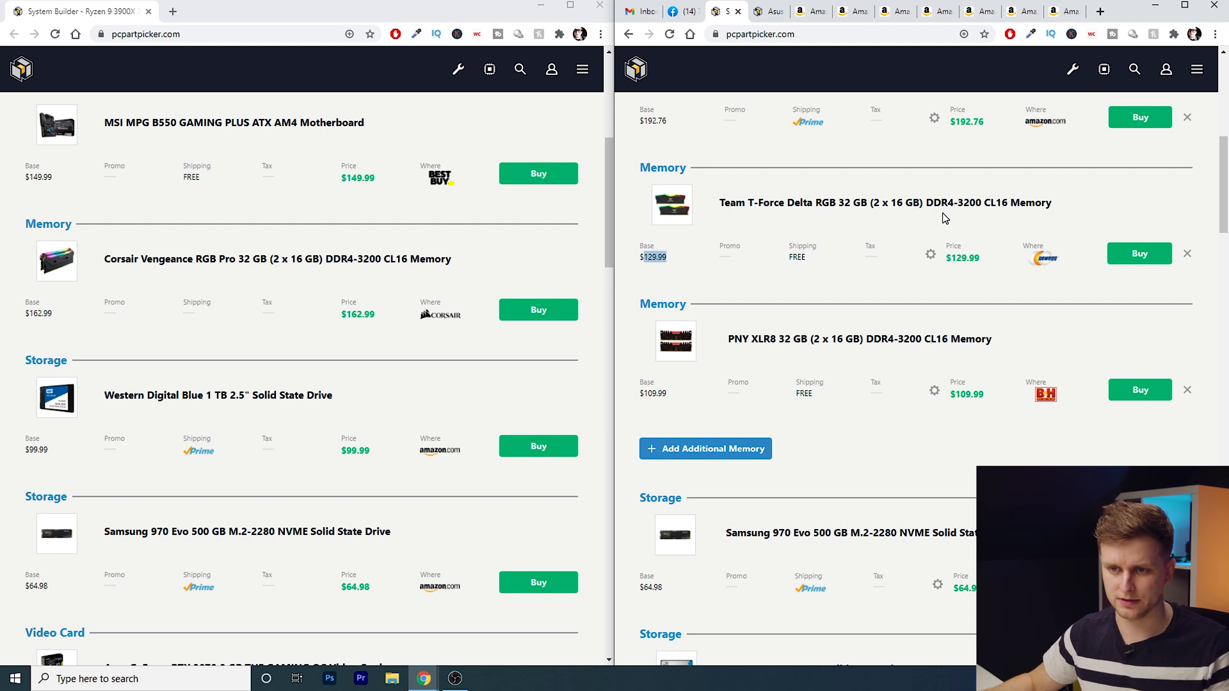
mouse_move(678, 384)
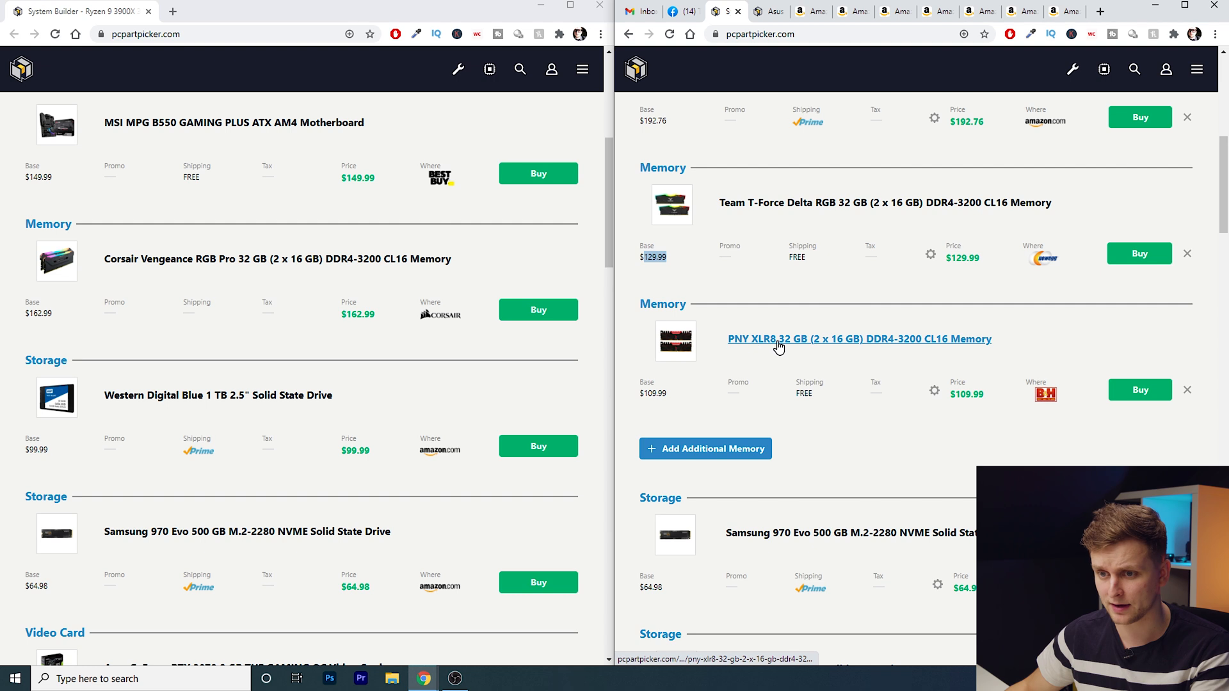
mouse_move(676, 401)
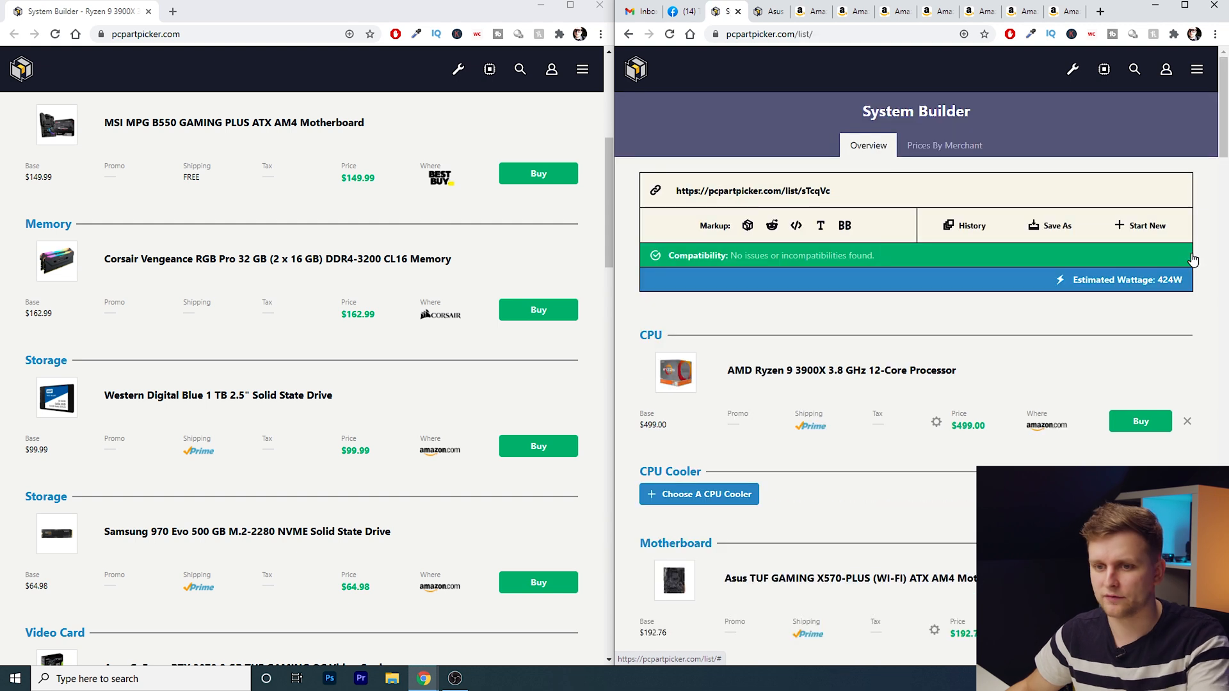
scroll("down", 3)
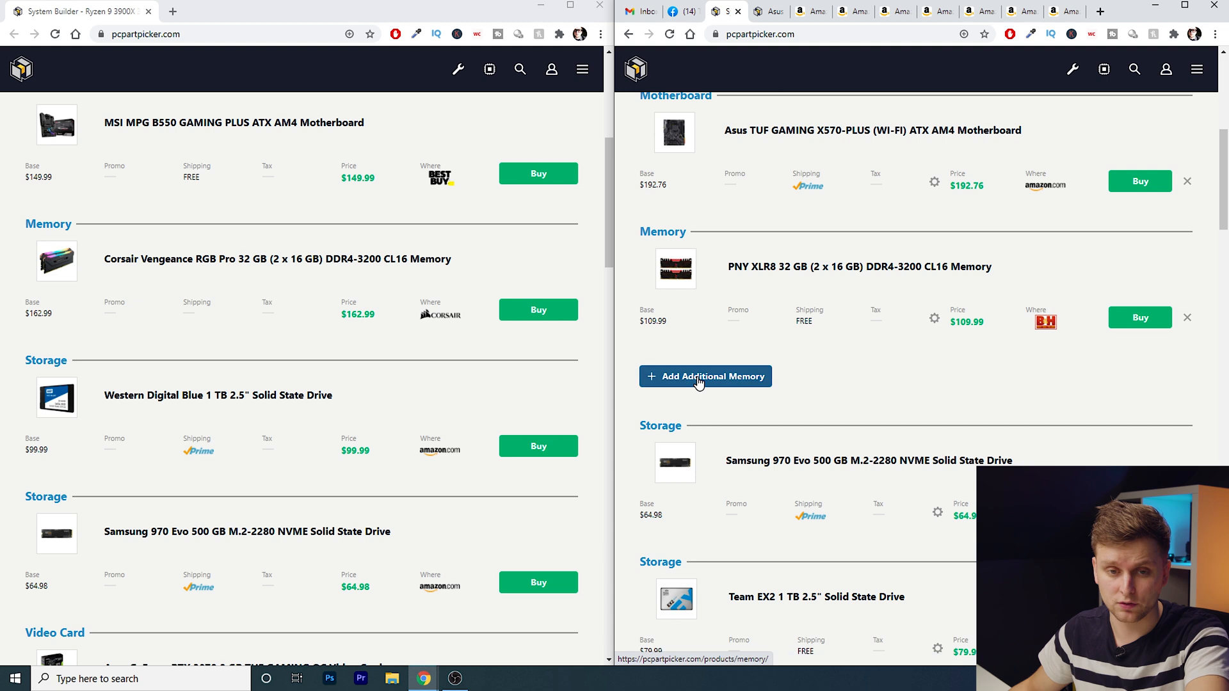
mouse_move(699, 298)
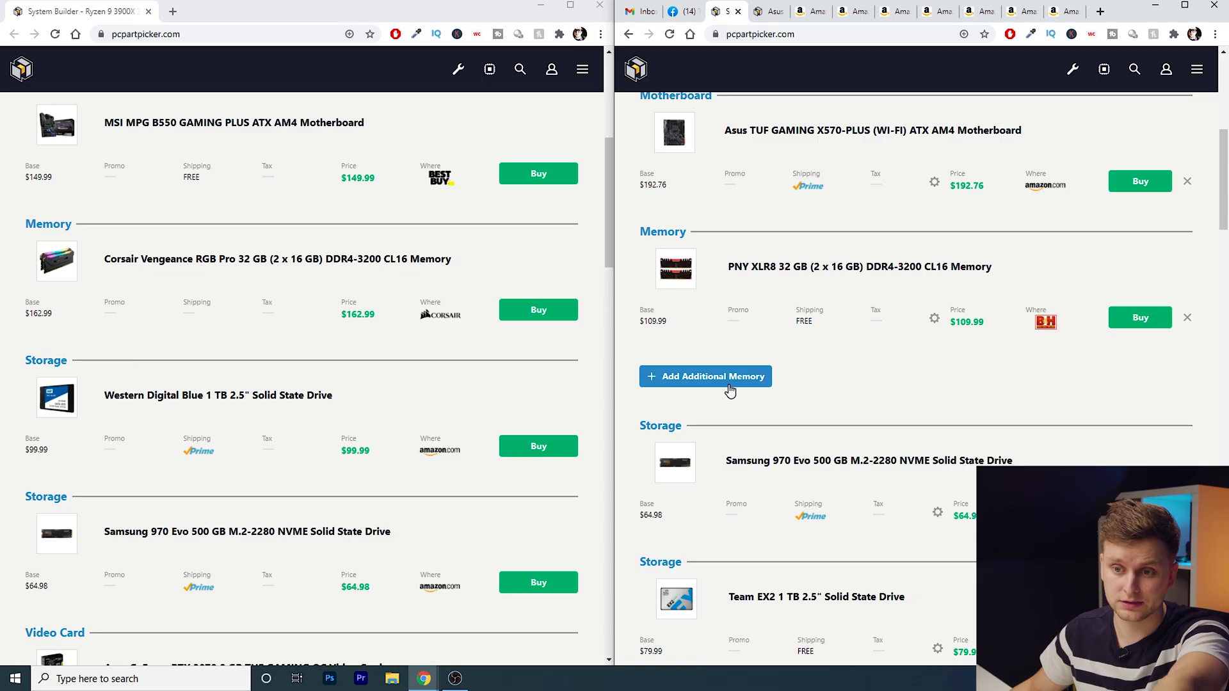
mouse_move(55, 321)
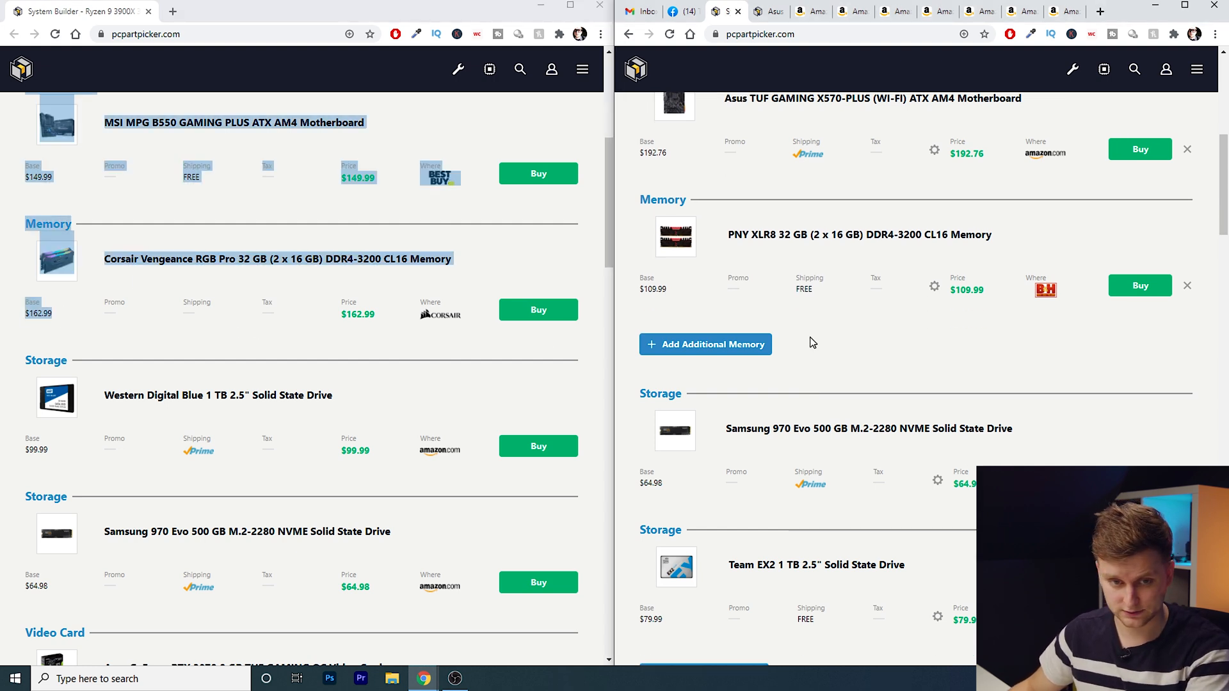
Scroll both lists to storage, dismissing the Team EX2 link menu: $79.99 Team EX2 versus $99.99 WD Blue
scroll("down", 3)
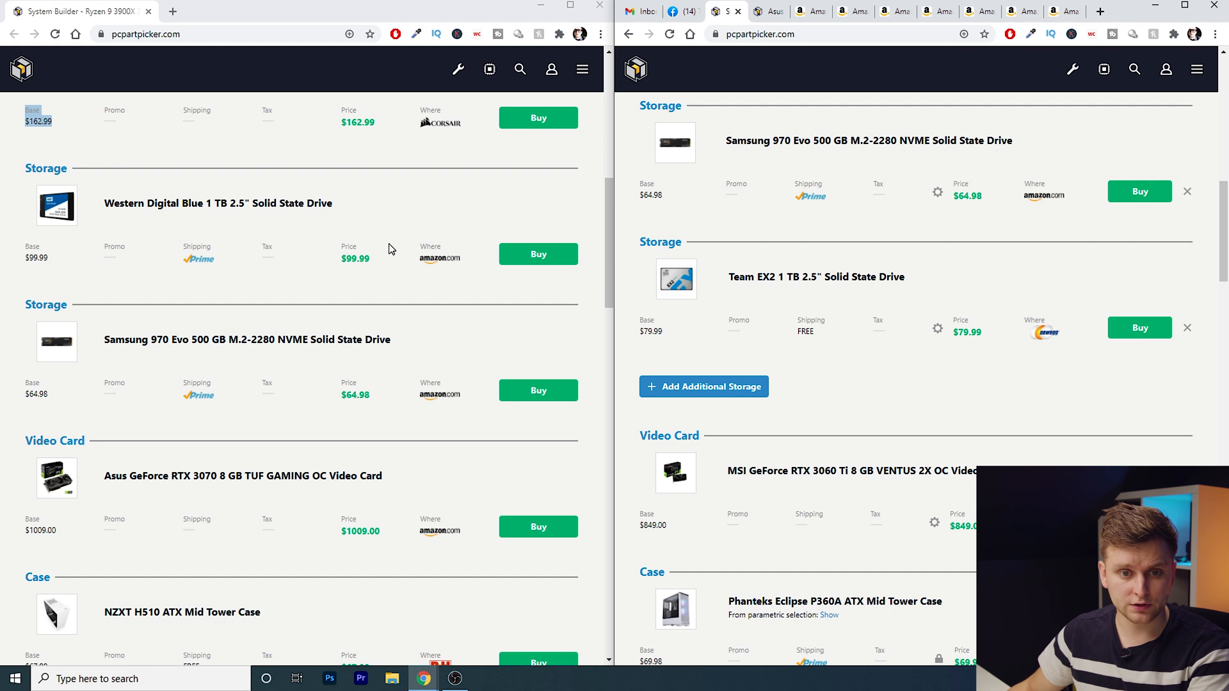
mouse_move(181, 339)
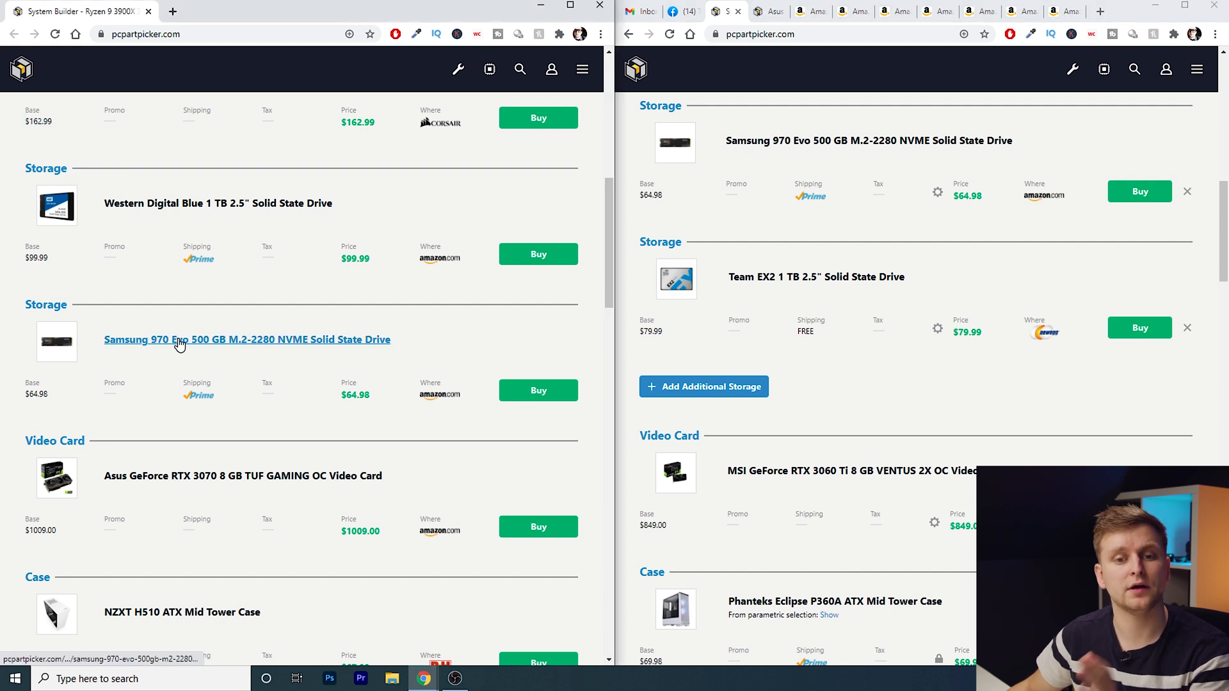
scroll("down", 3)
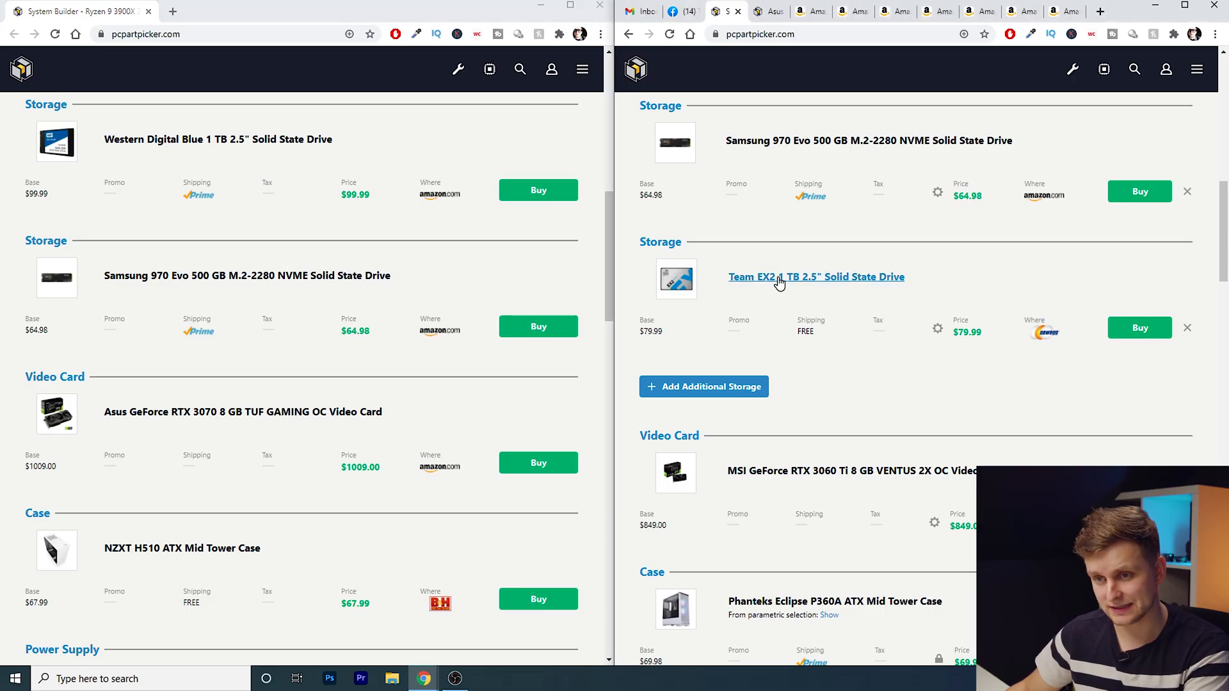
mouse_move(165, 145)
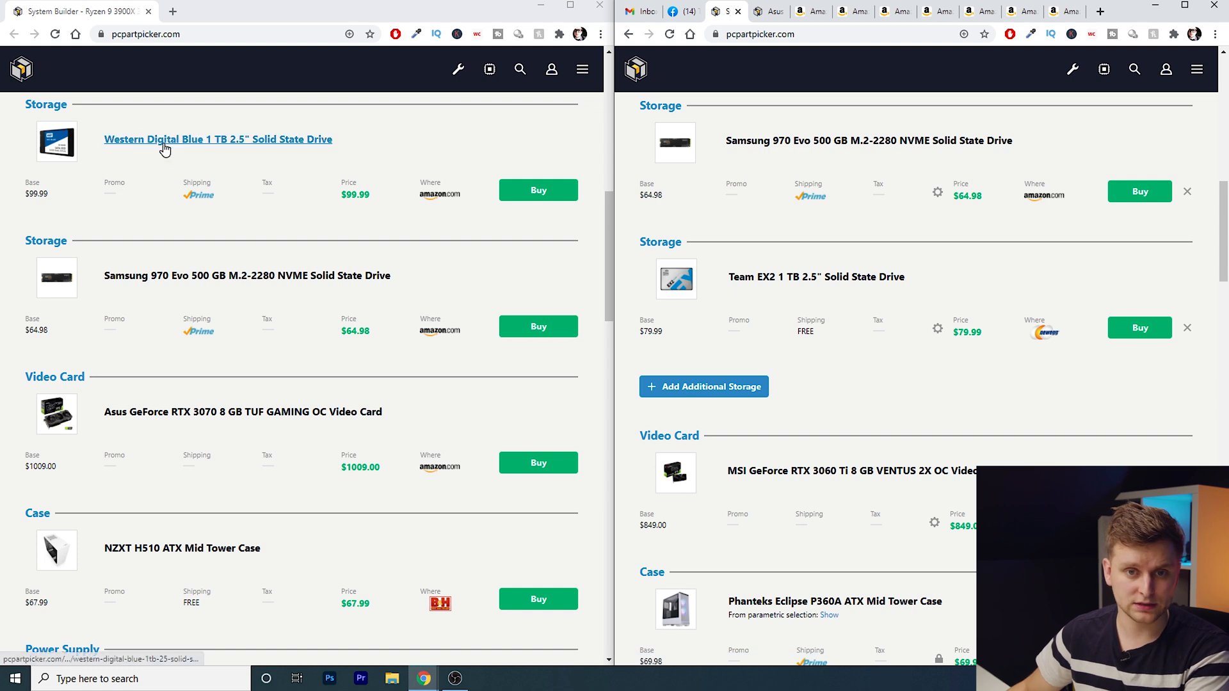
mouse_move(188, 159)
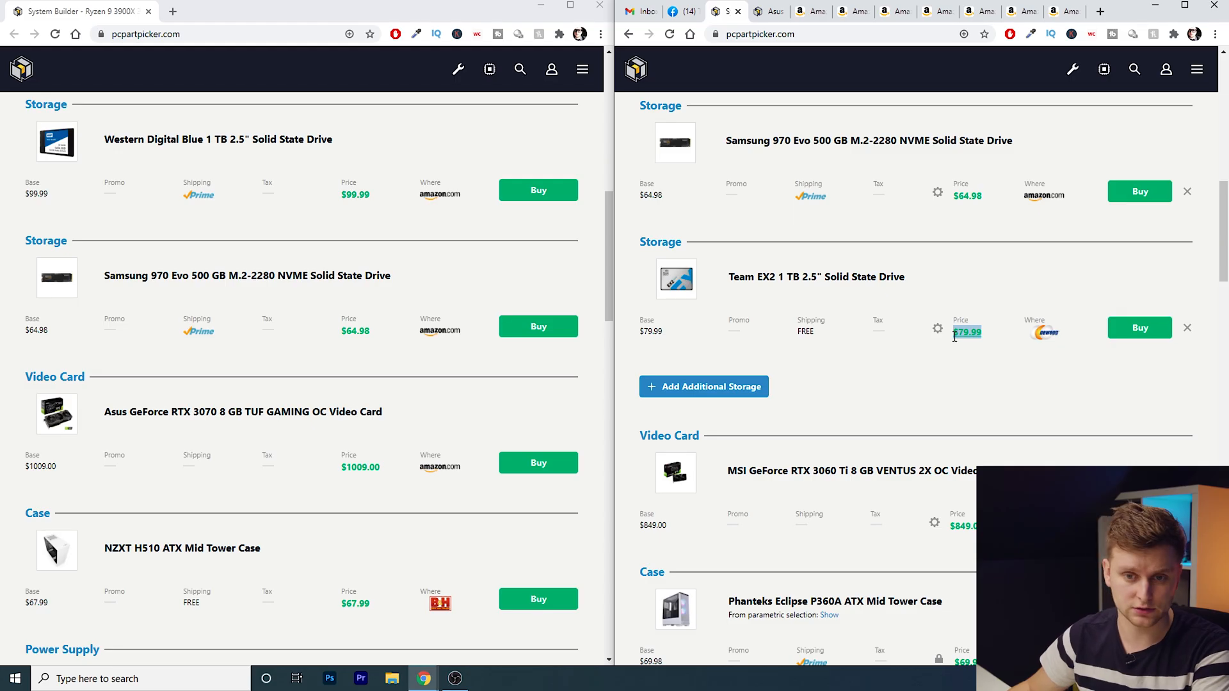
mouse_move(902, 359)
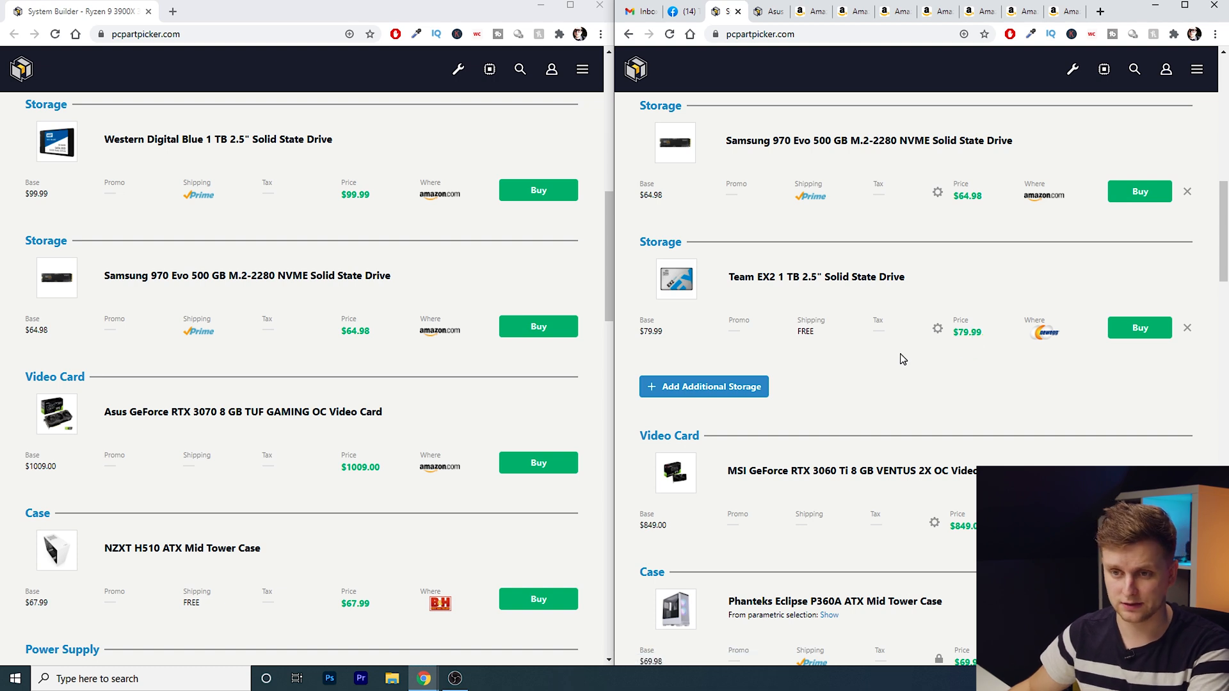
scroll("down", 3)
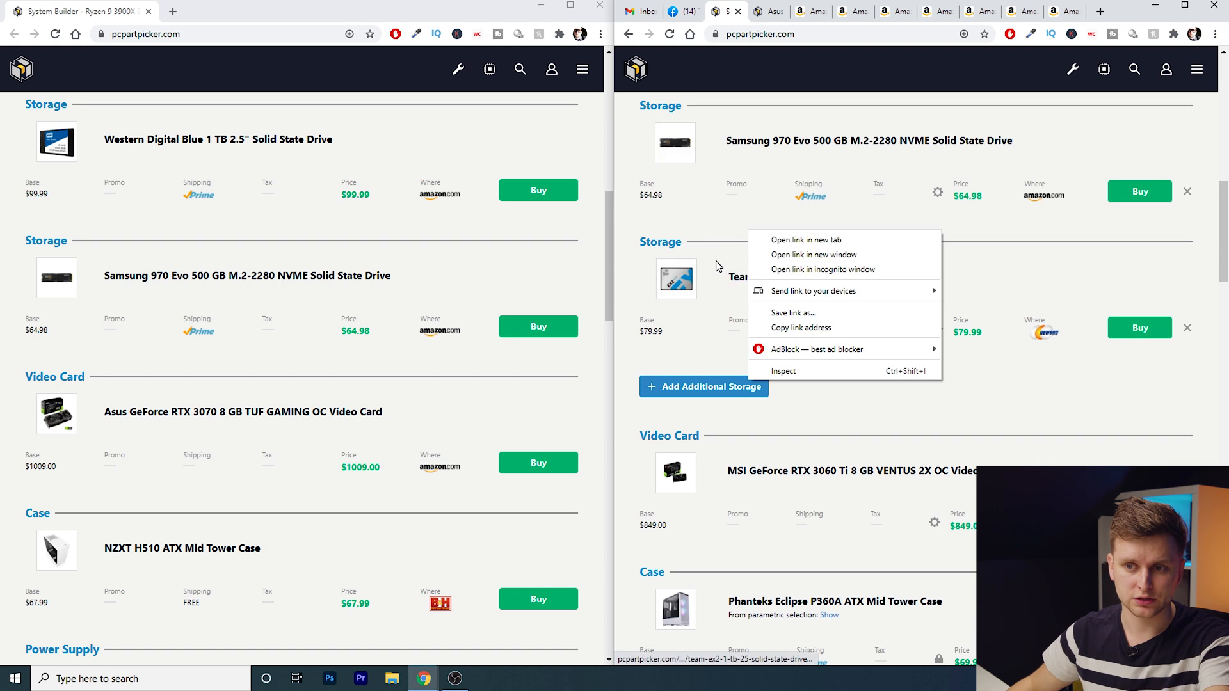
left_click(354, 246)
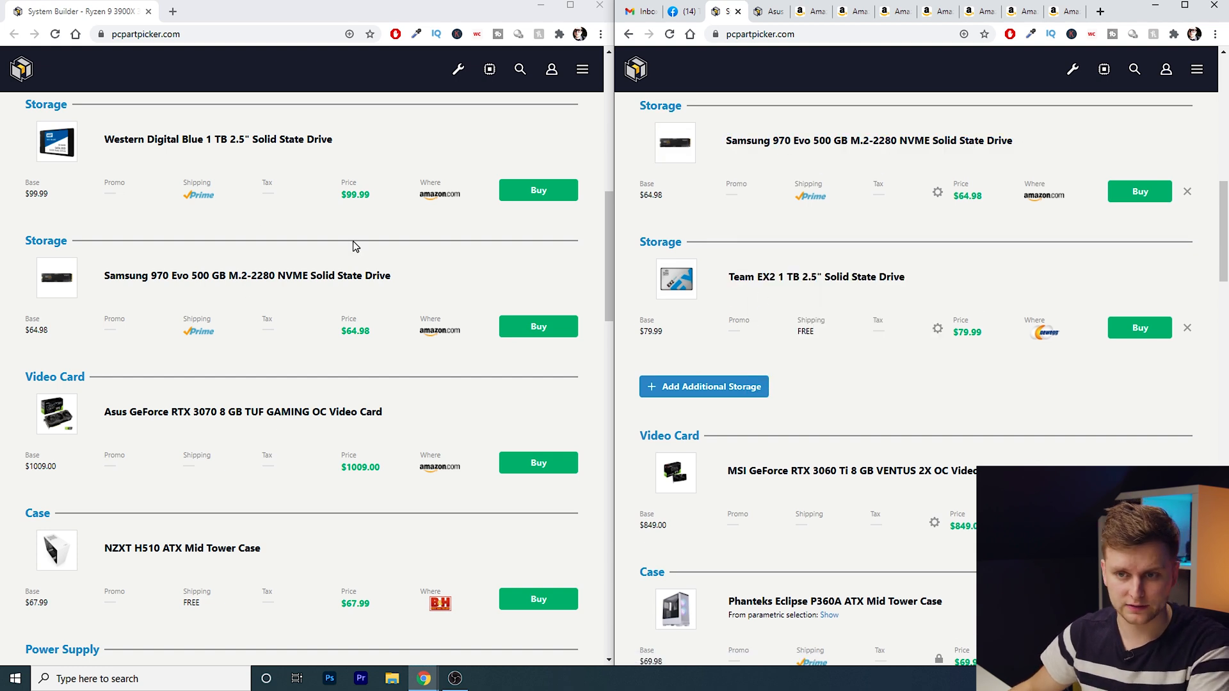
scroll("down", 3)
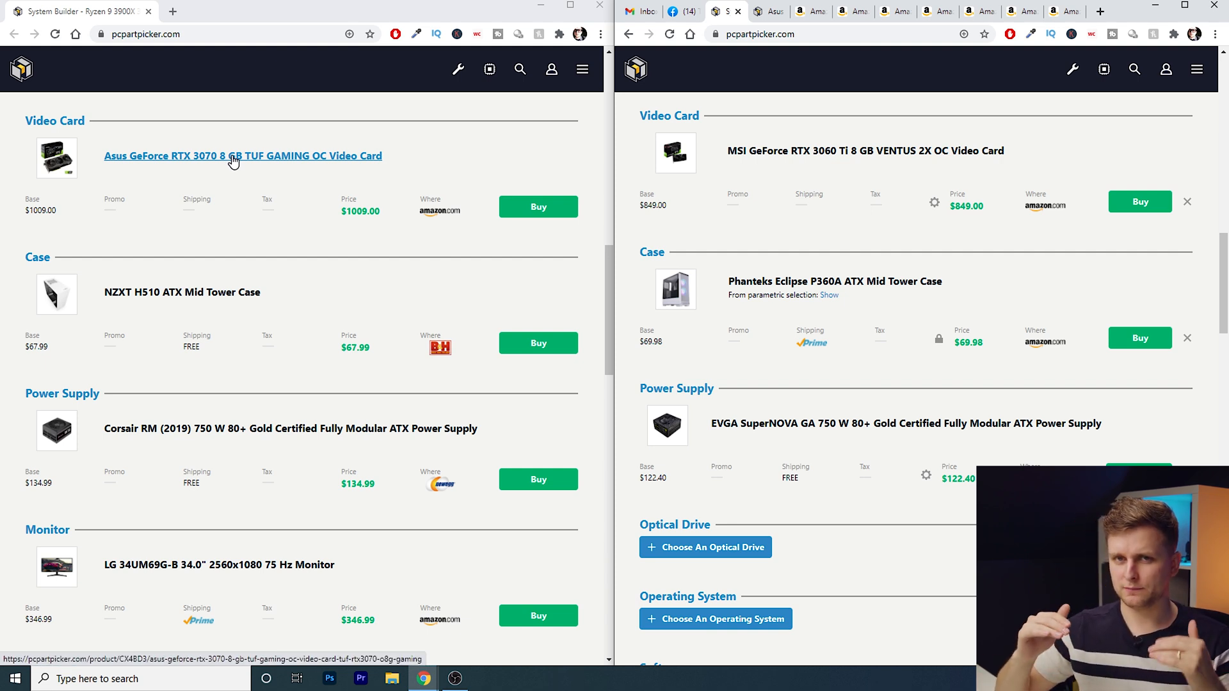
mouse_move(818, 184)
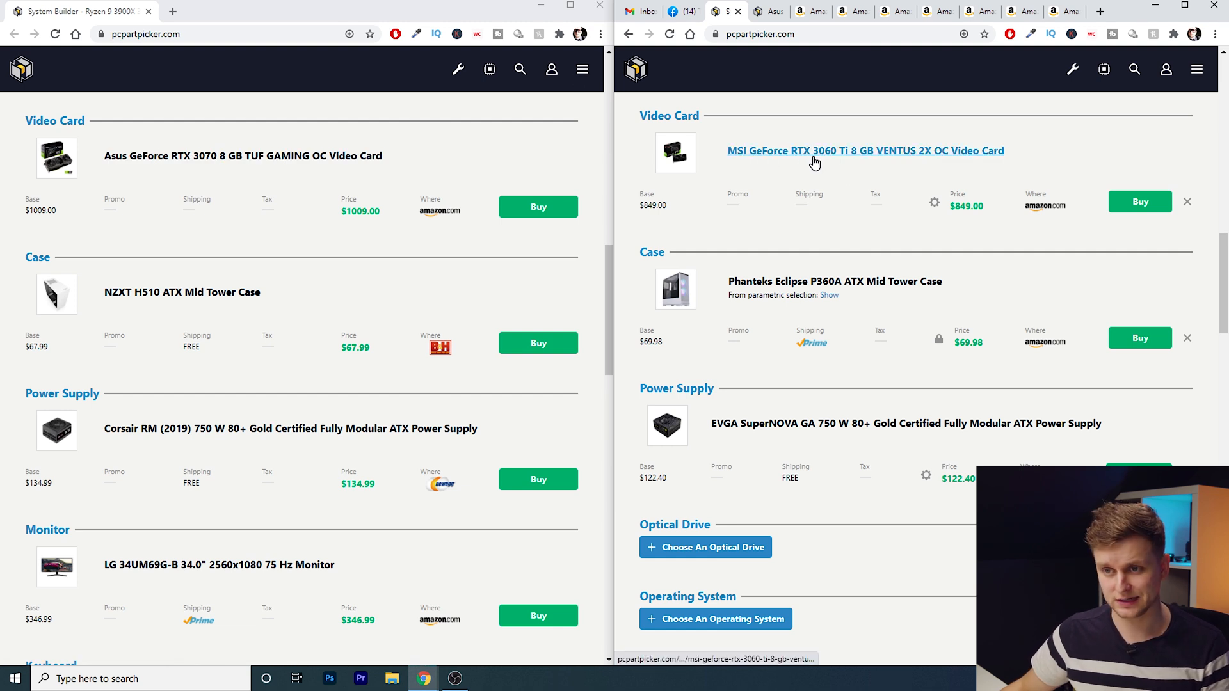
mouse_move(994, 208)
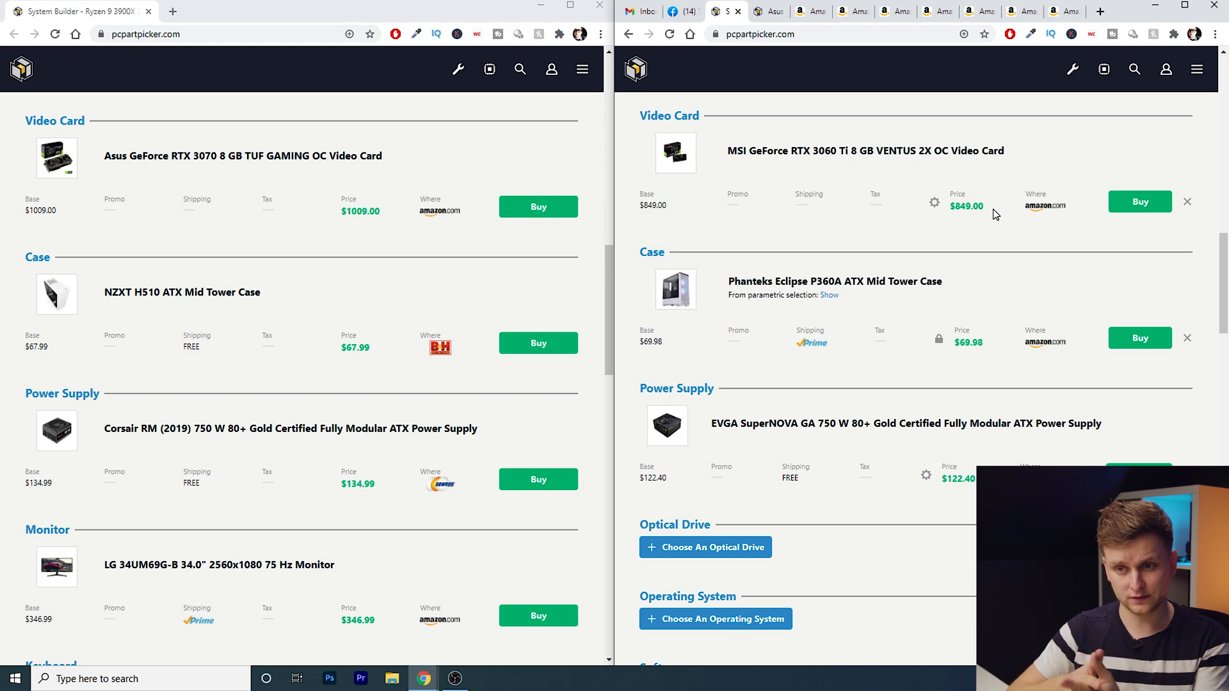
mouse_move(1024, 217)
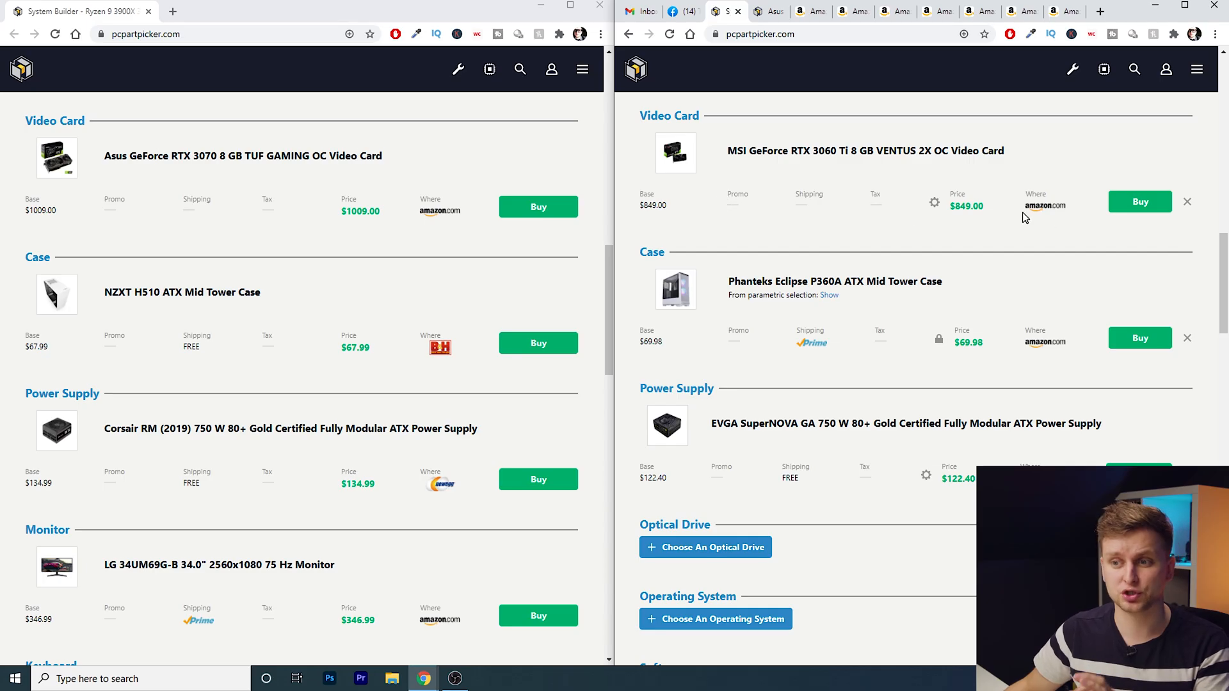
mouse_move(804, 151)
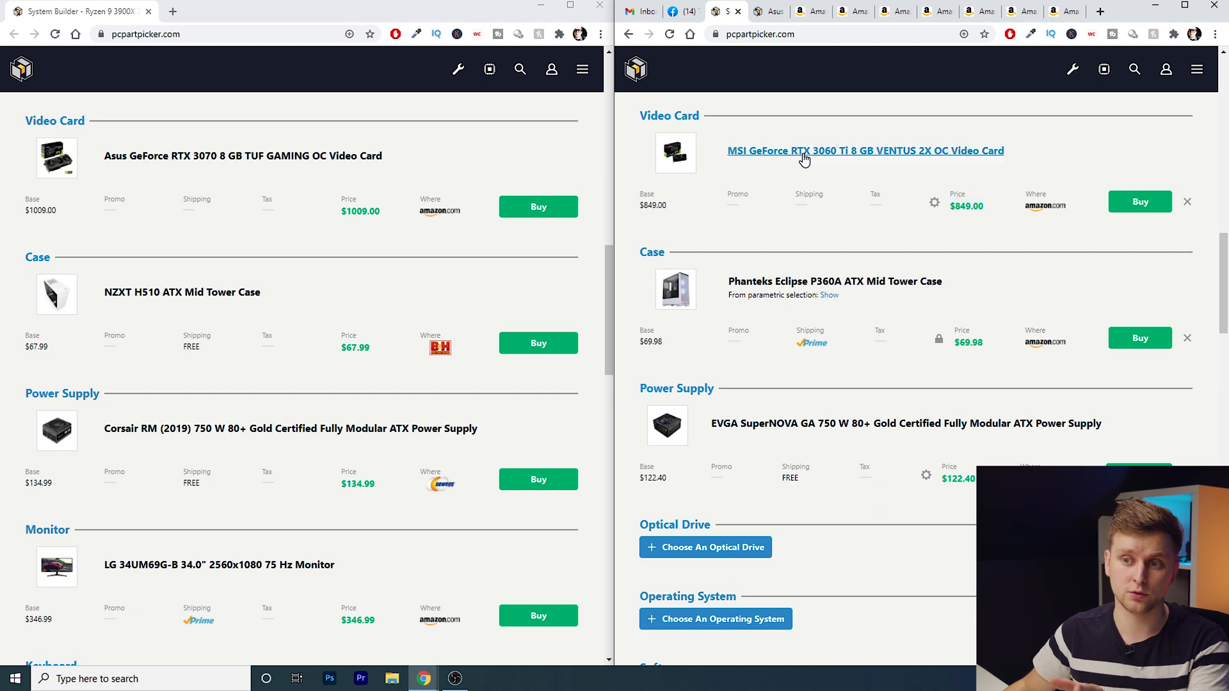
mouse_move(242, 155)
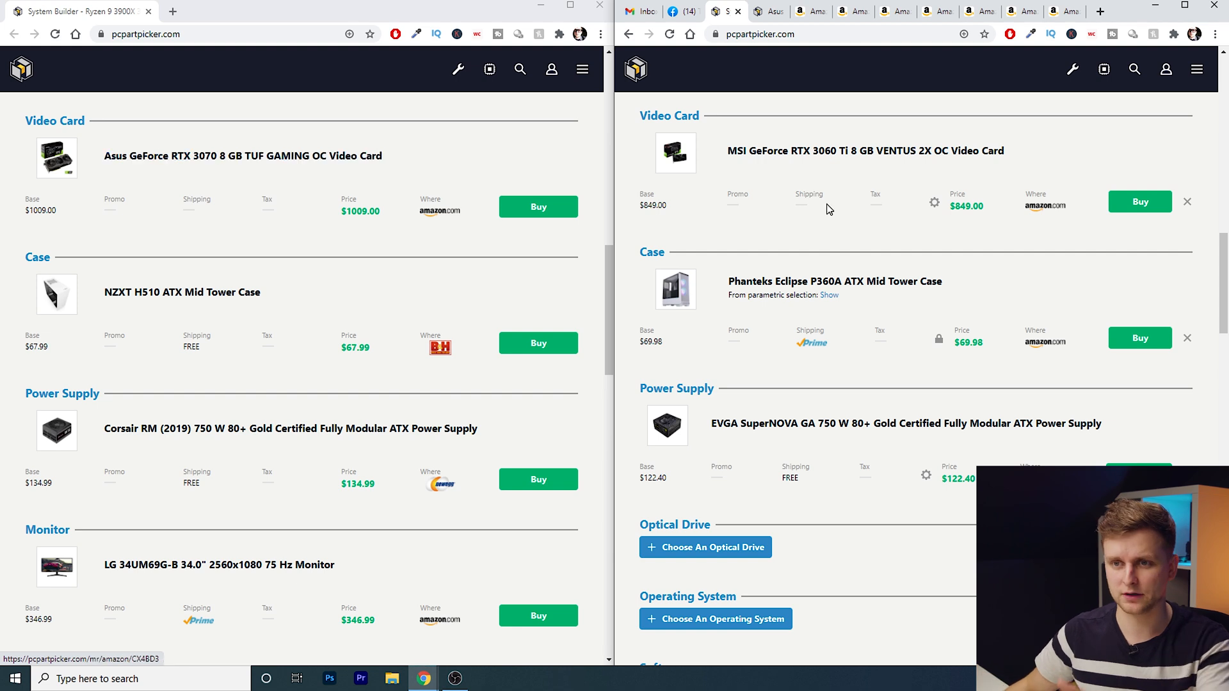
mouse_move(832, 179)
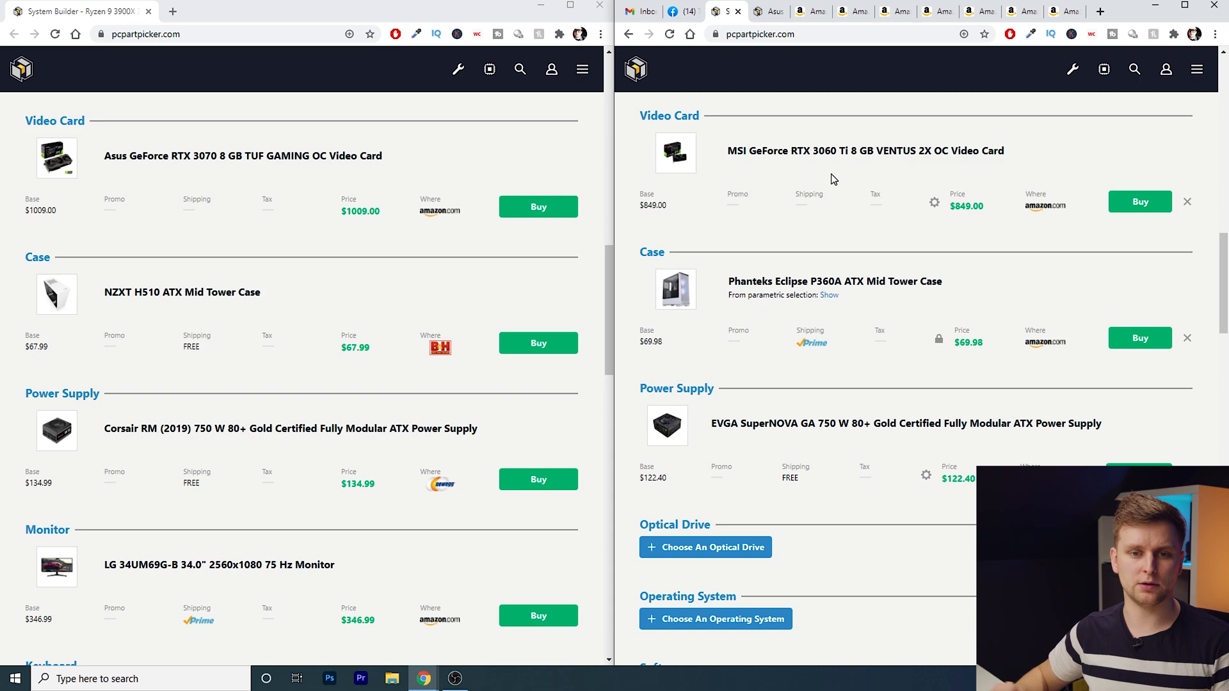
Scroll to the video cards: MSI RTX 3060 Ti at $849.00 versus Asus RTX 3070 at $1009.00
scroll("down", 3)
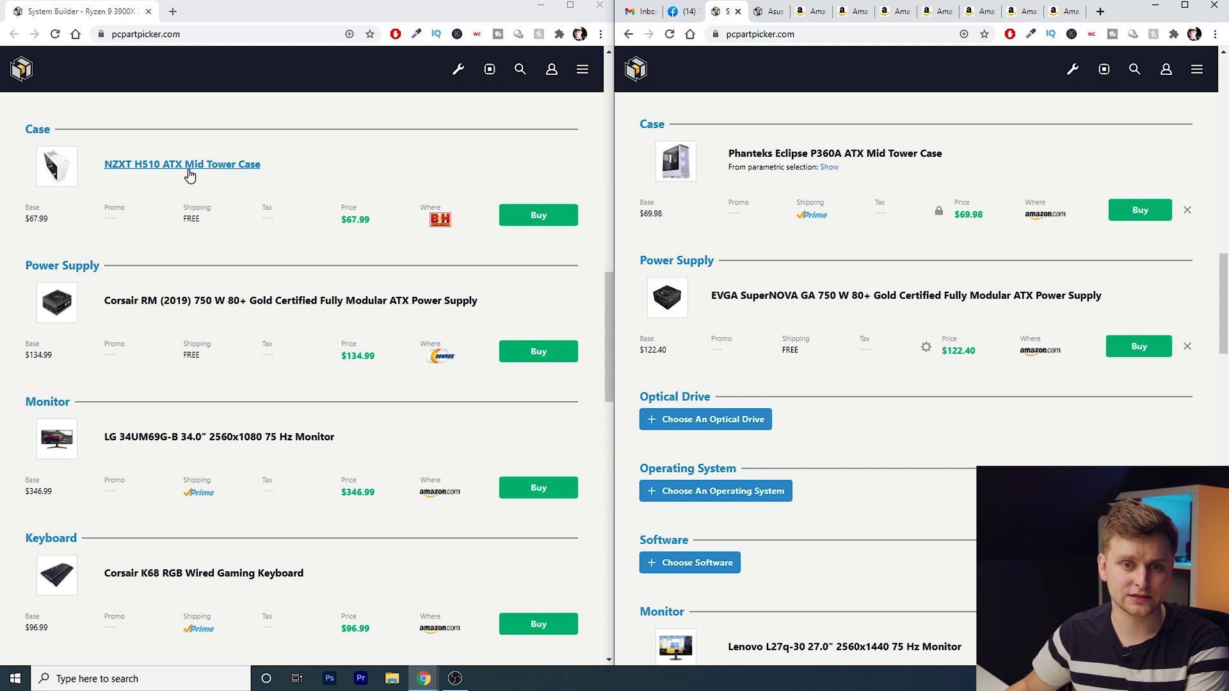
mouse_move(292, 181)
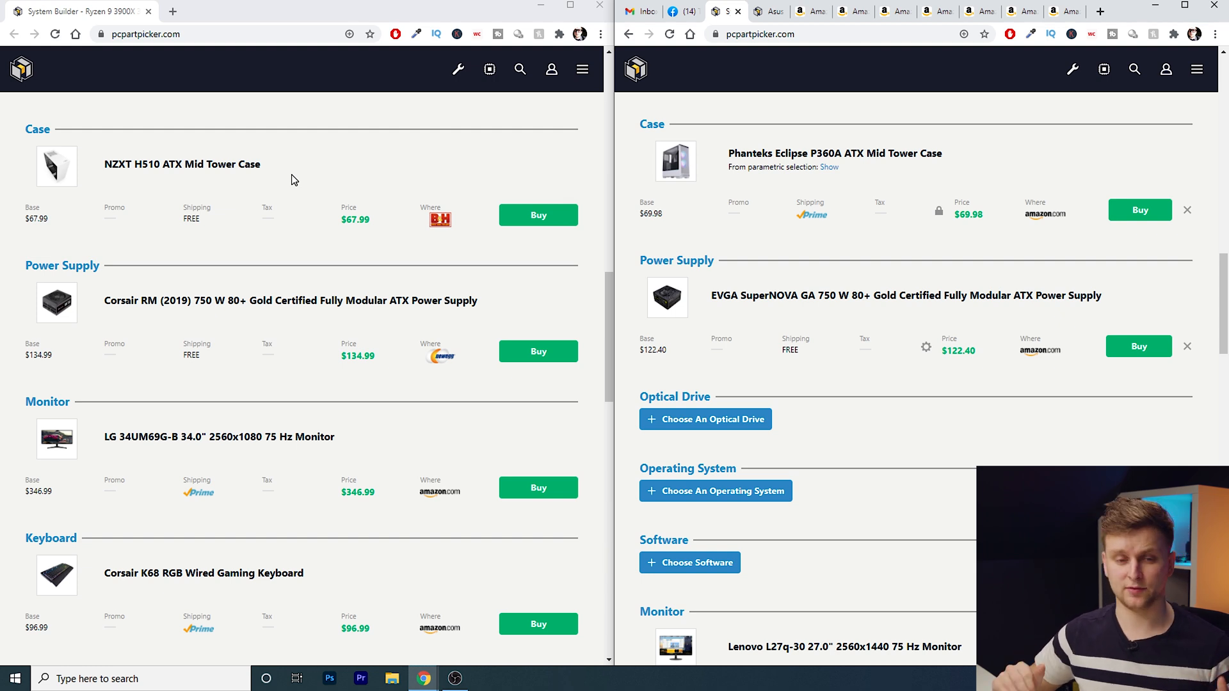
View the NZXT H510 case's product page, close its image gallery, and return to the original build list
left_click(182, 164)
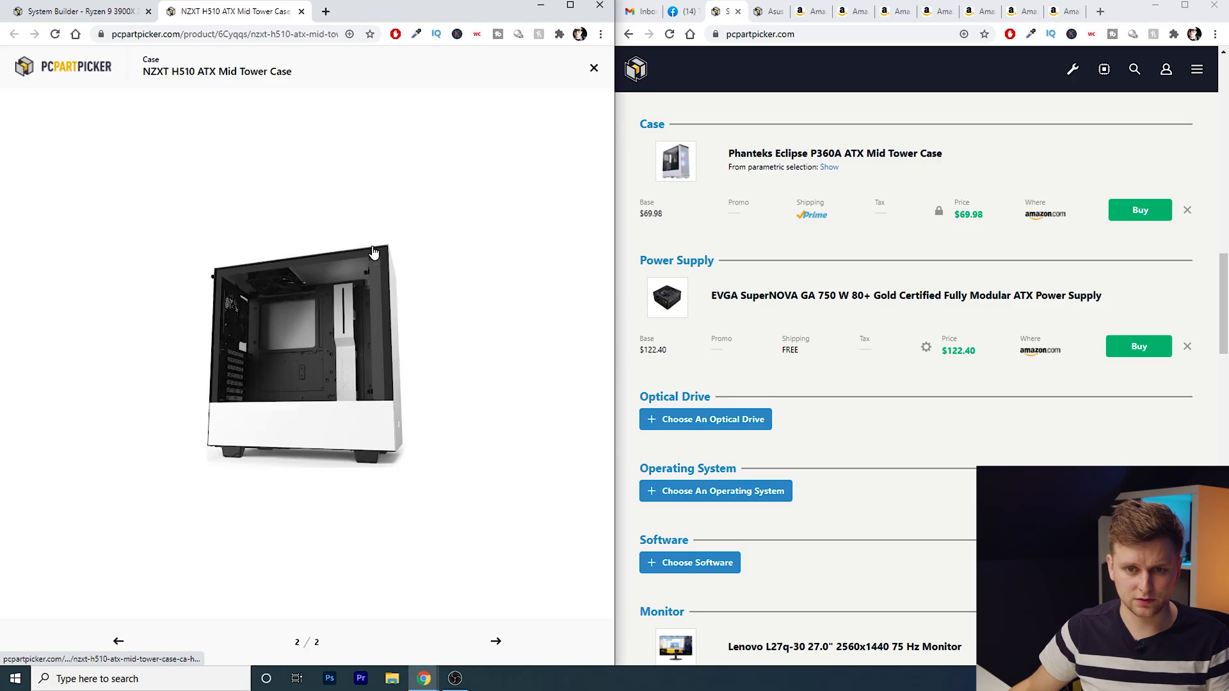
mouse_move(383, 287)
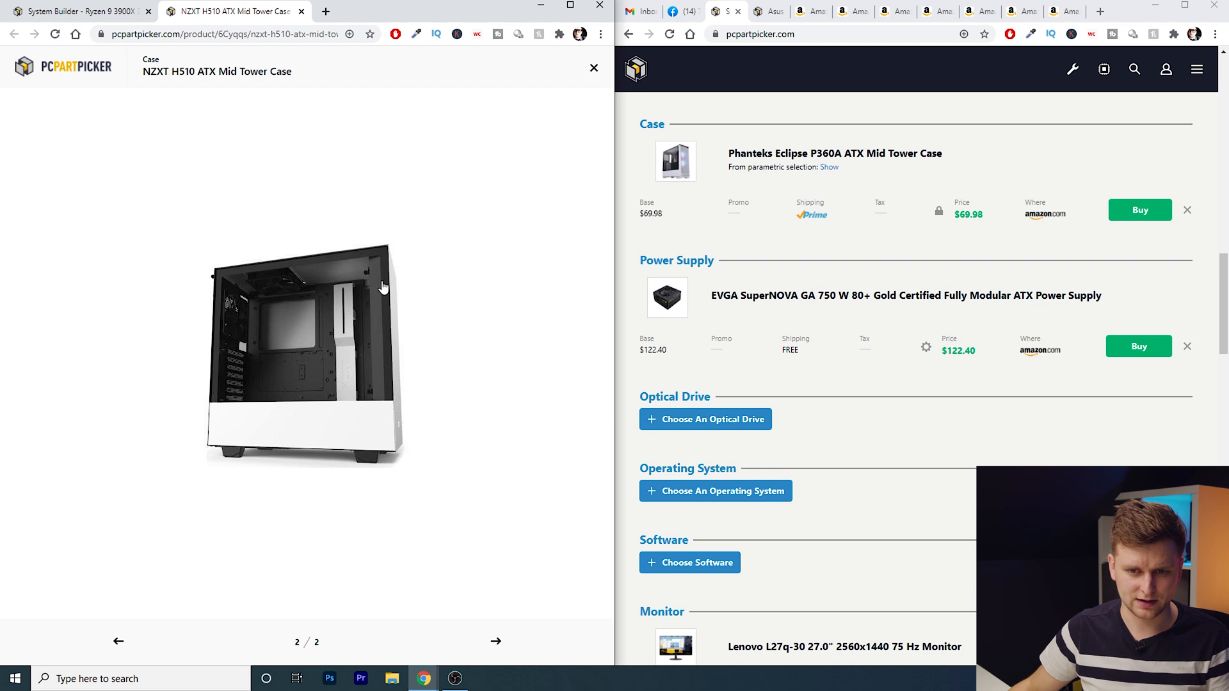
left_click(592, 68)
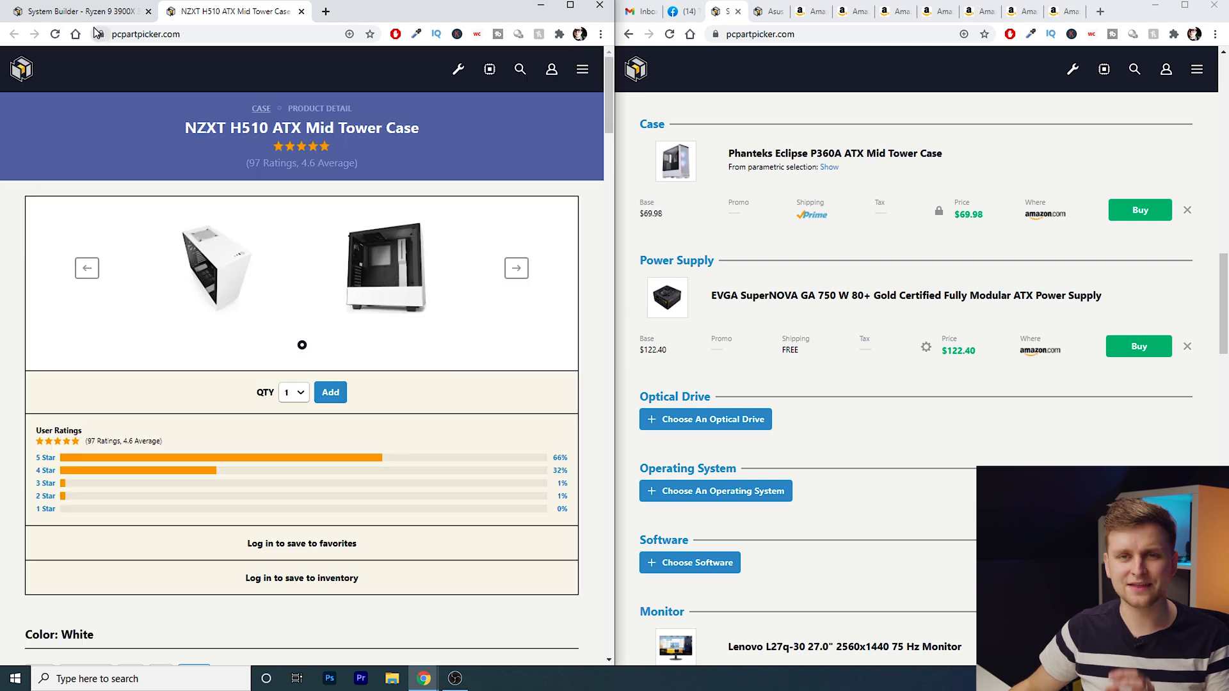
mouse_move(78, 11)
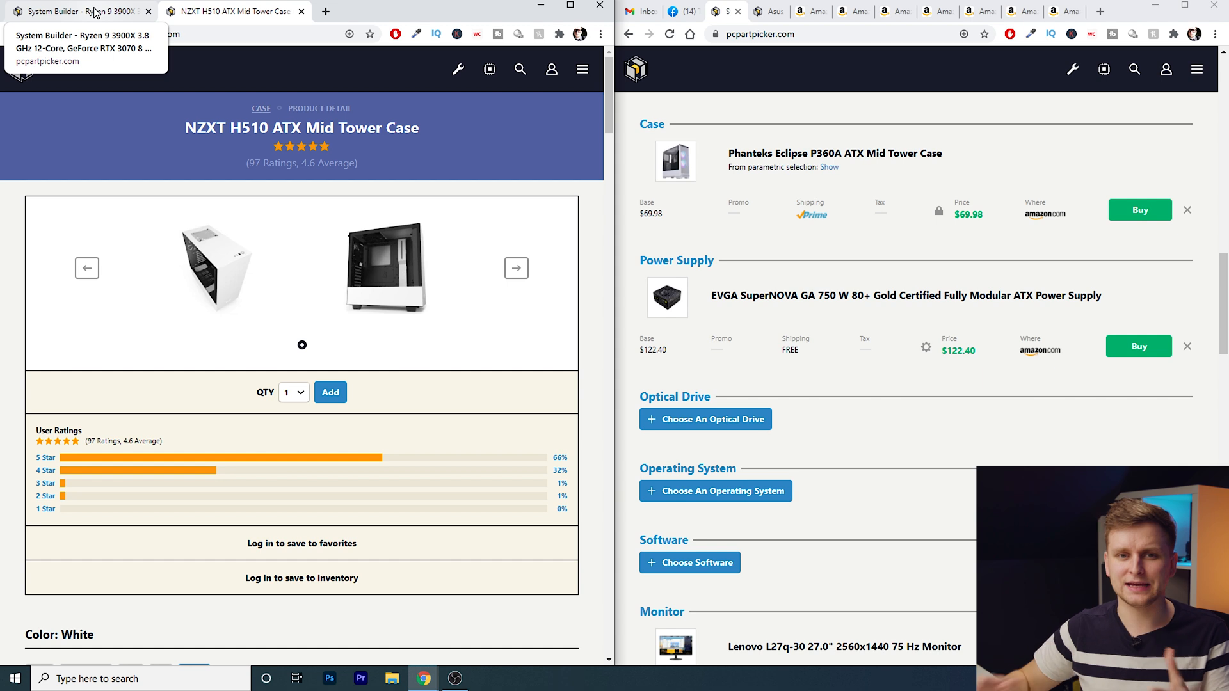
left_click(74, 11)
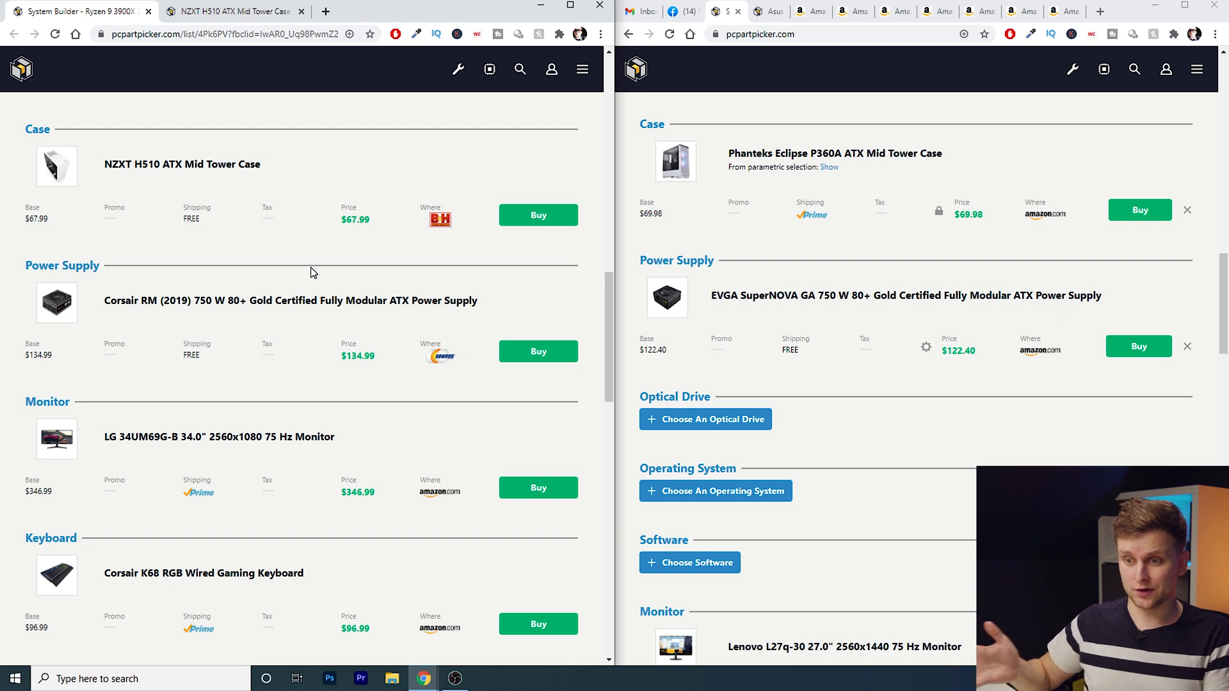
mouse_move(819, 217)
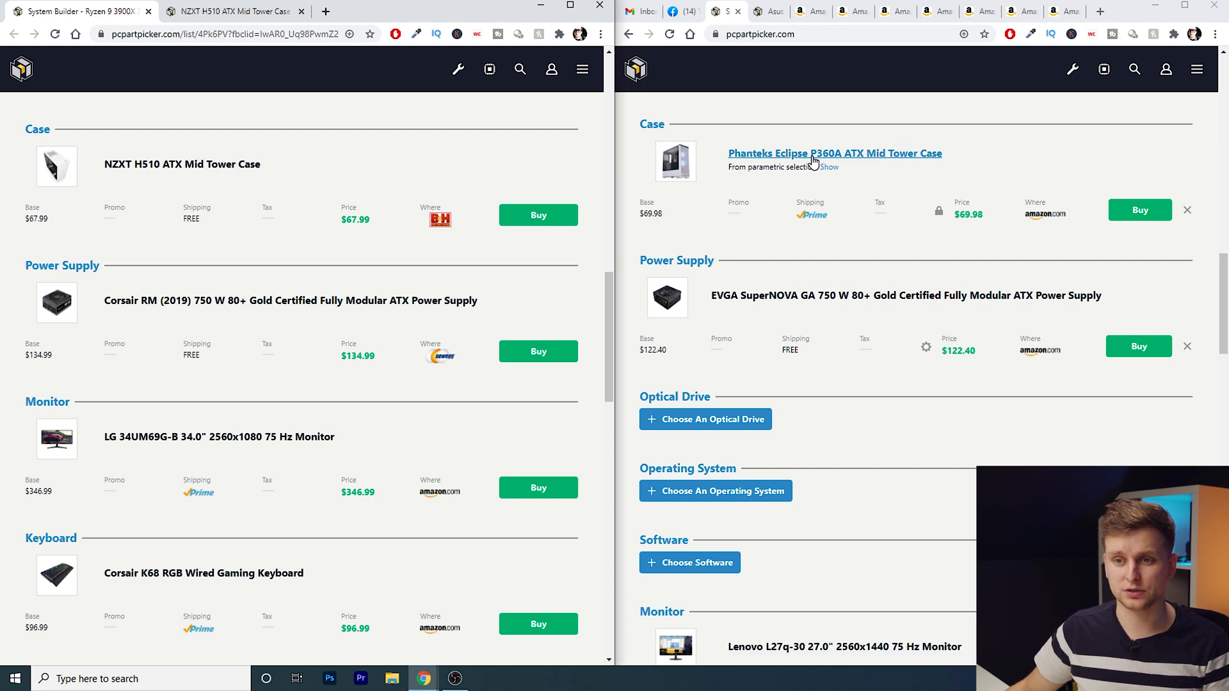
mouse_move(966, 230)
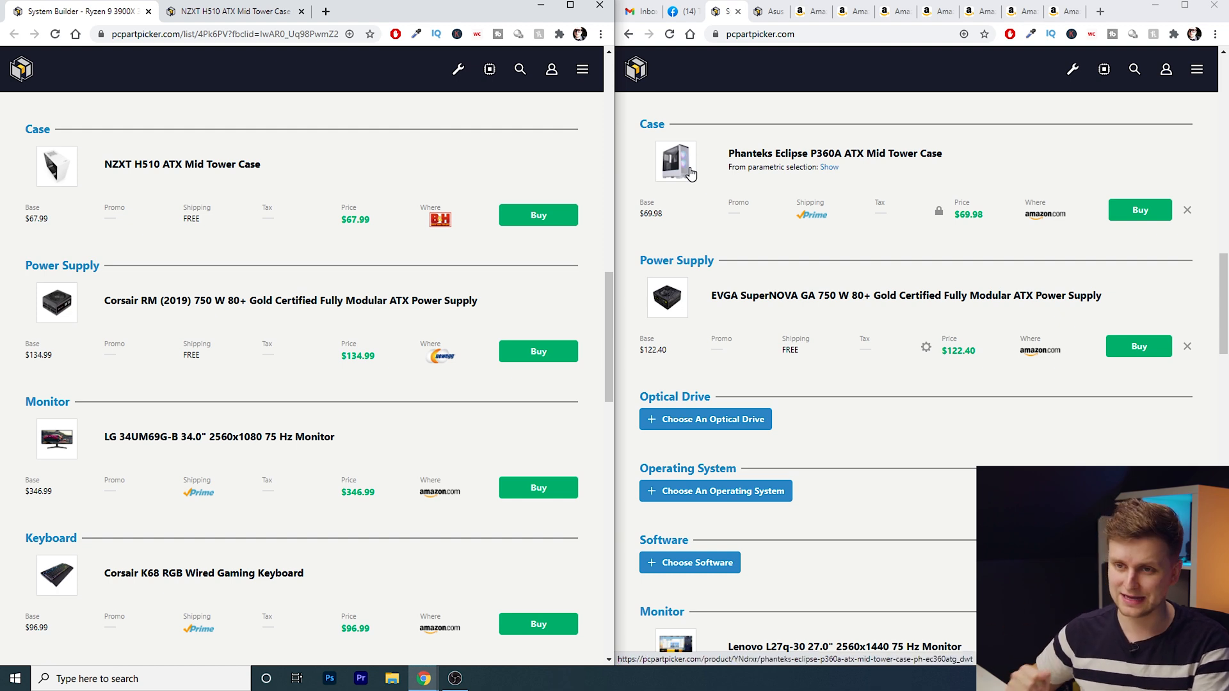
mouse_move(699, 221)
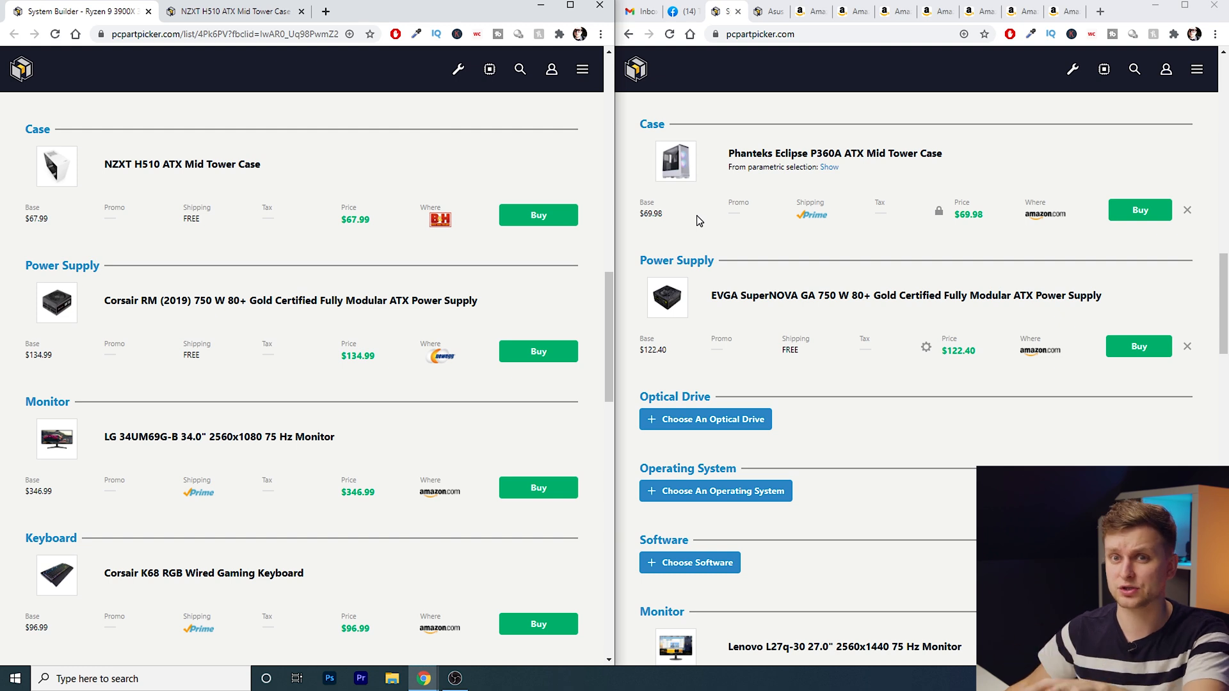
Compare the Phanteks Eclipse P360A at $69.98 with the NZXT H510 at $67.99, then scroll toward the power supplies
scroll("down", 3)
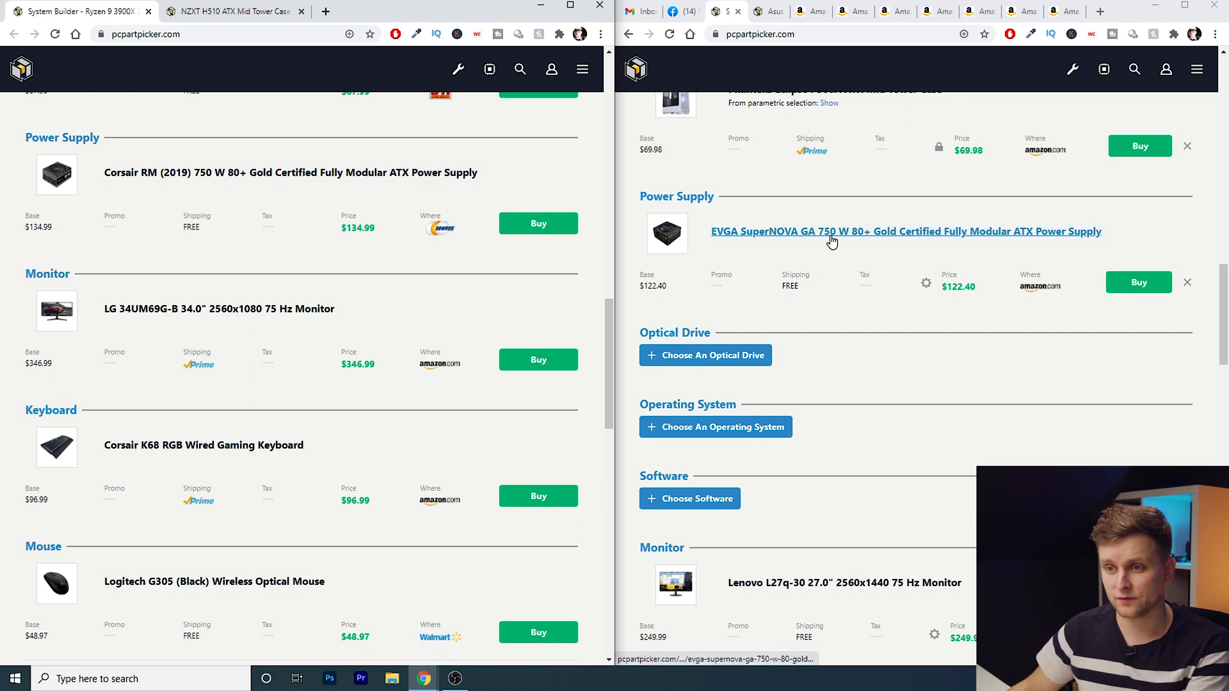
scroll("up", 3)
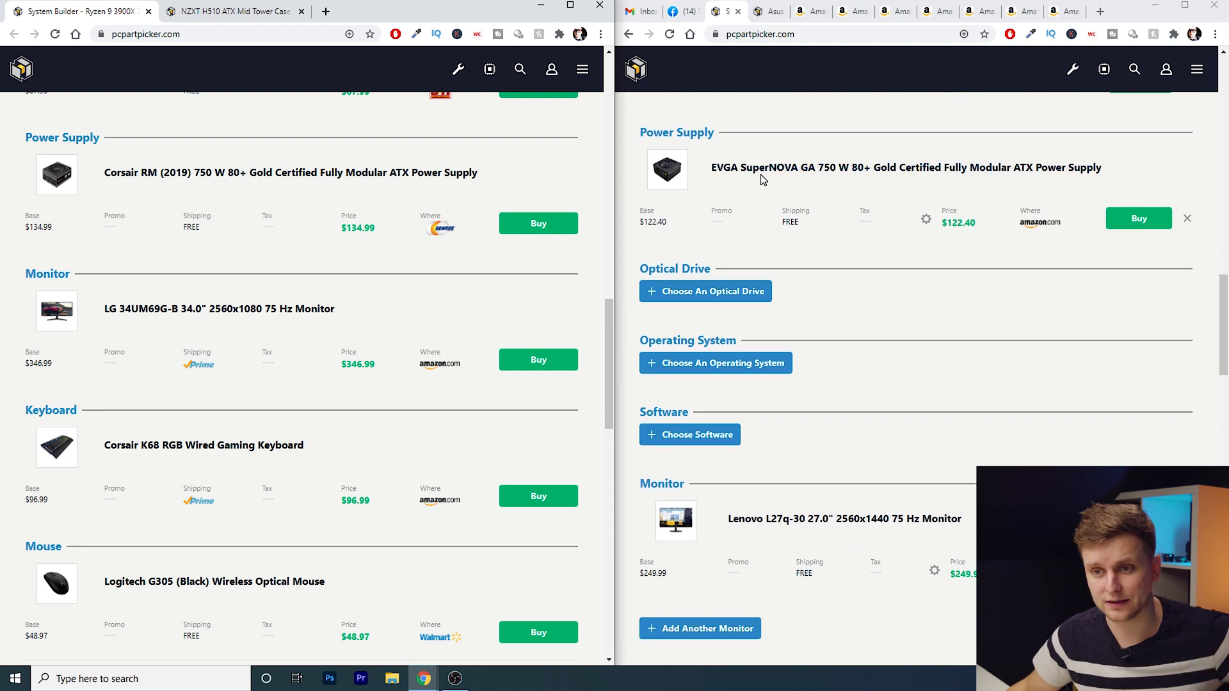
mouse_move(872, 218)
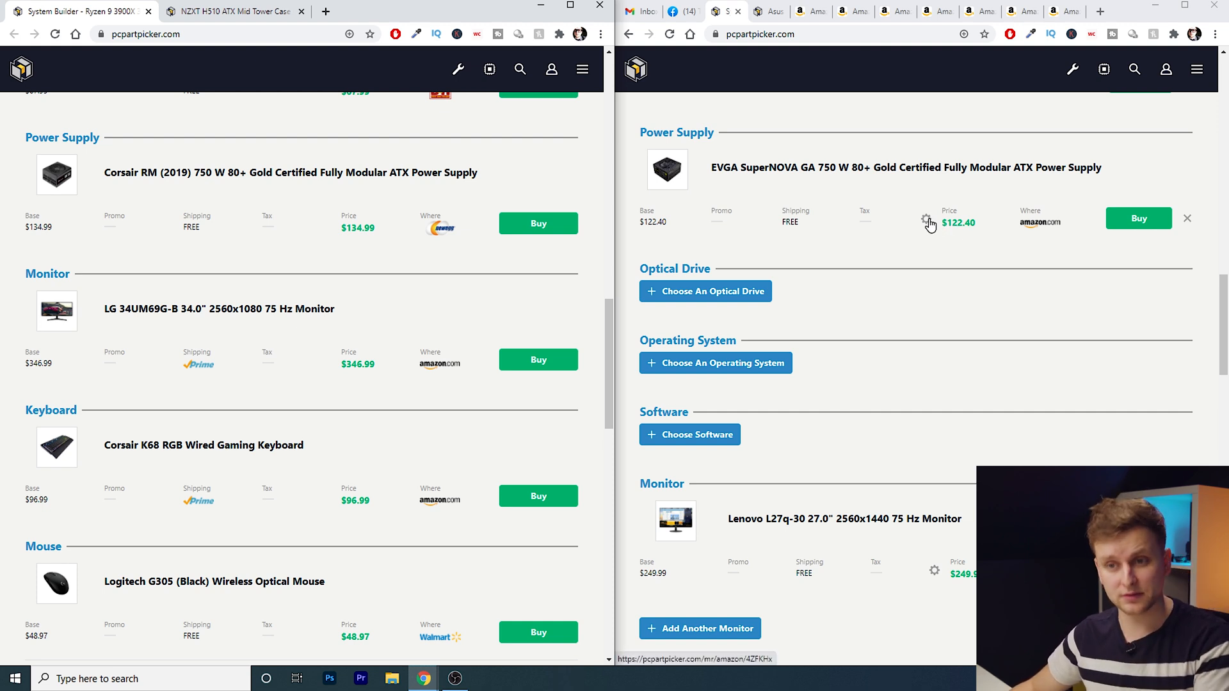
scroll("down", 3)
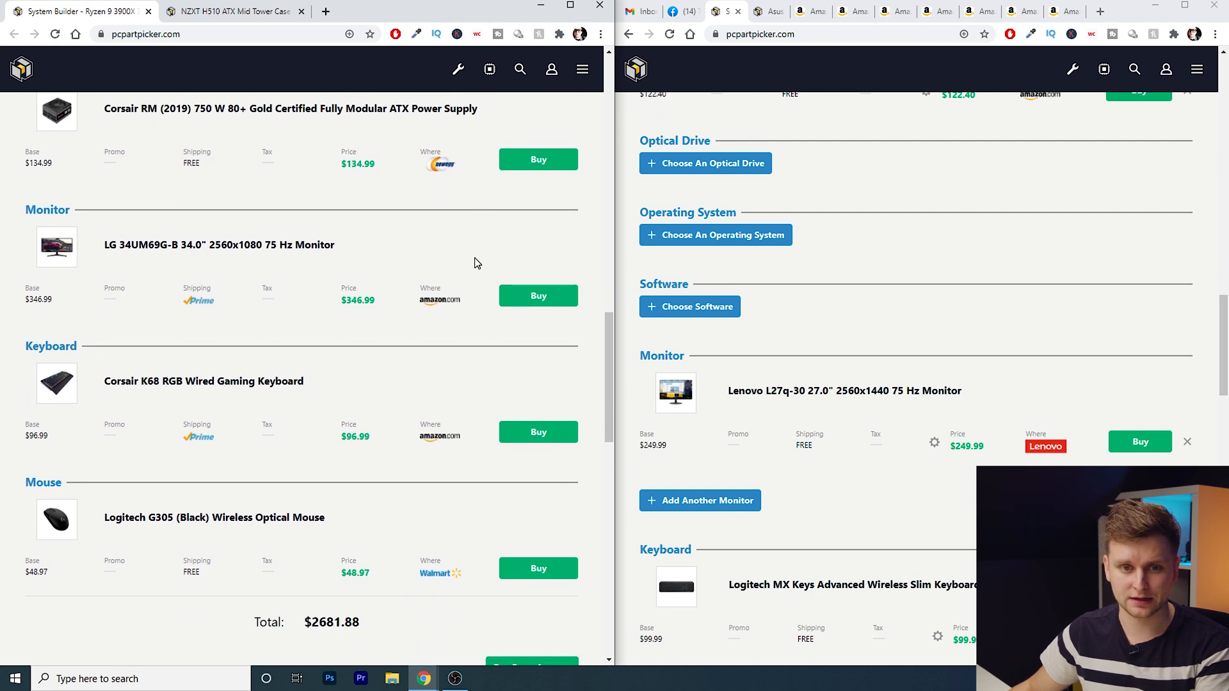
scroll("down", 3)
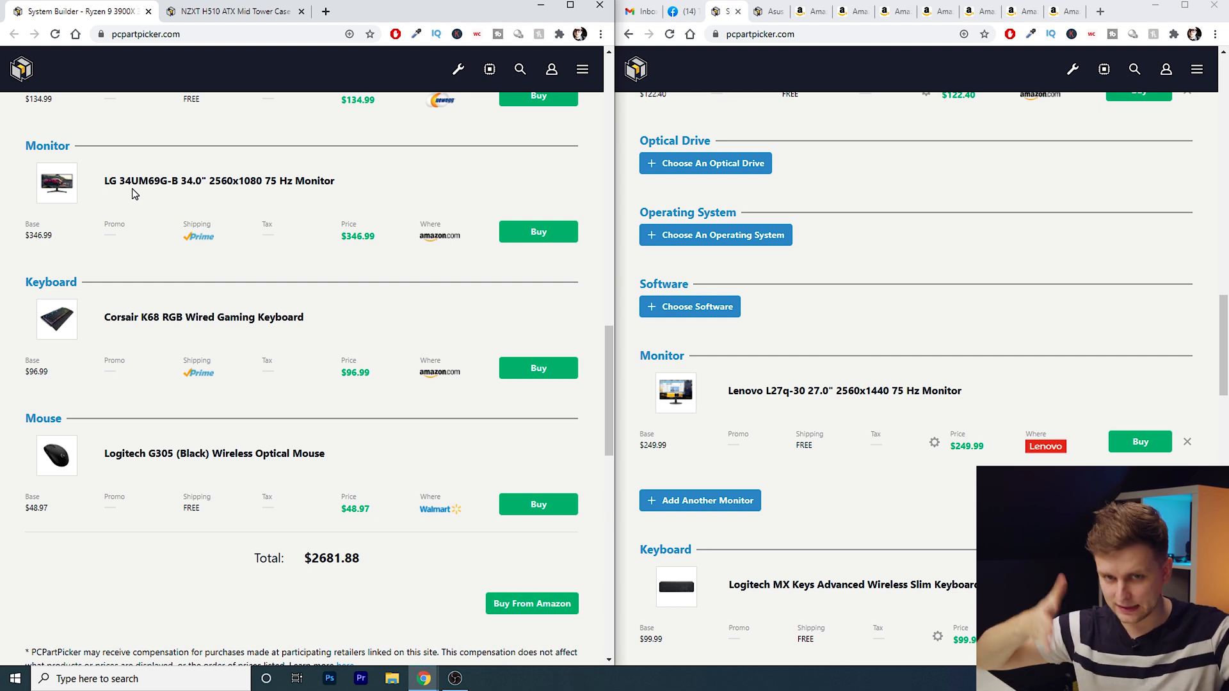
scroll("down", 3)
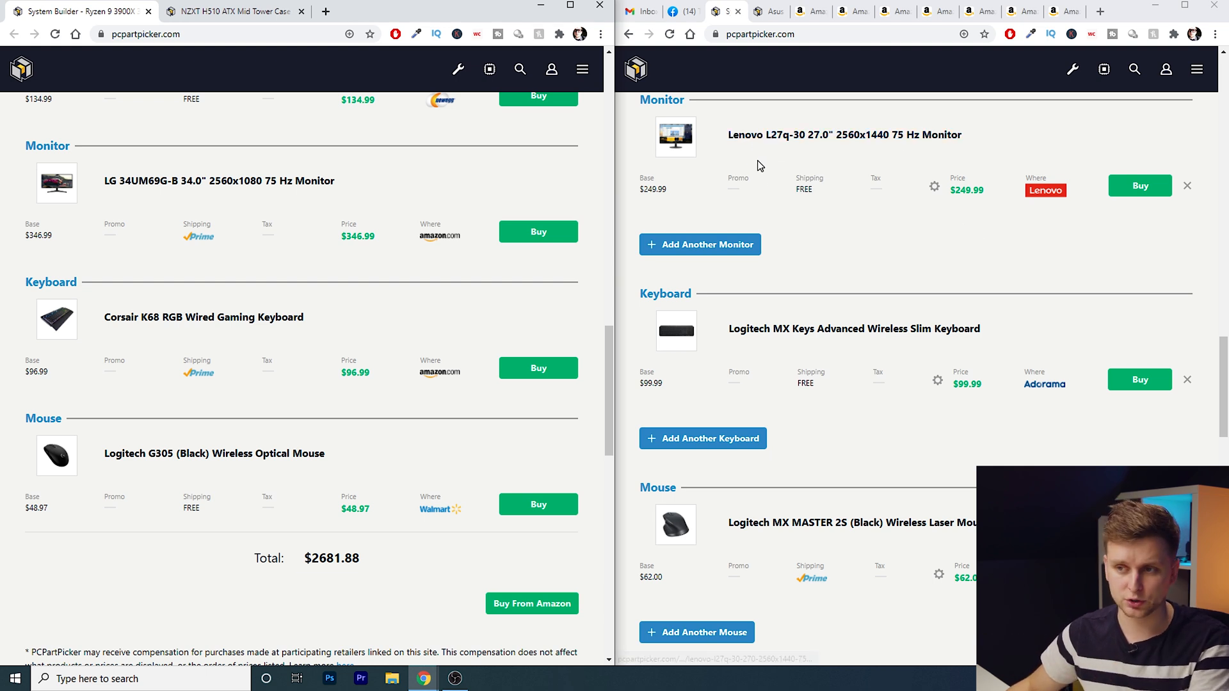
scroll("down", 3)
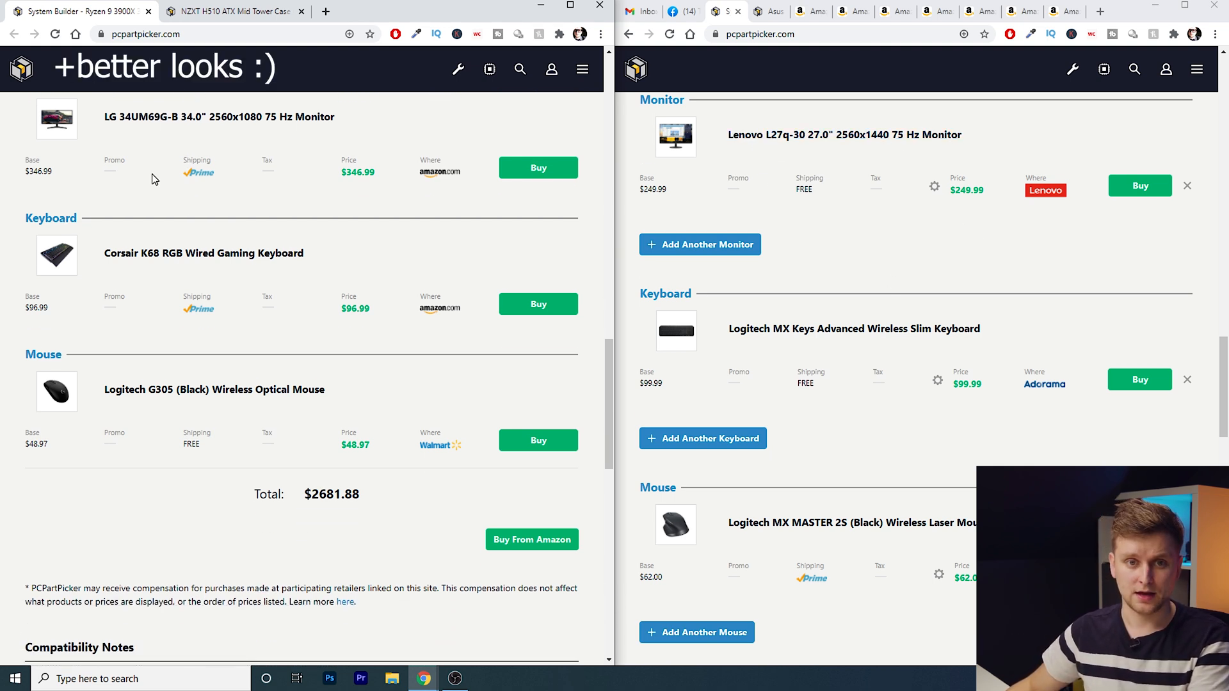
scroll("up", 3)
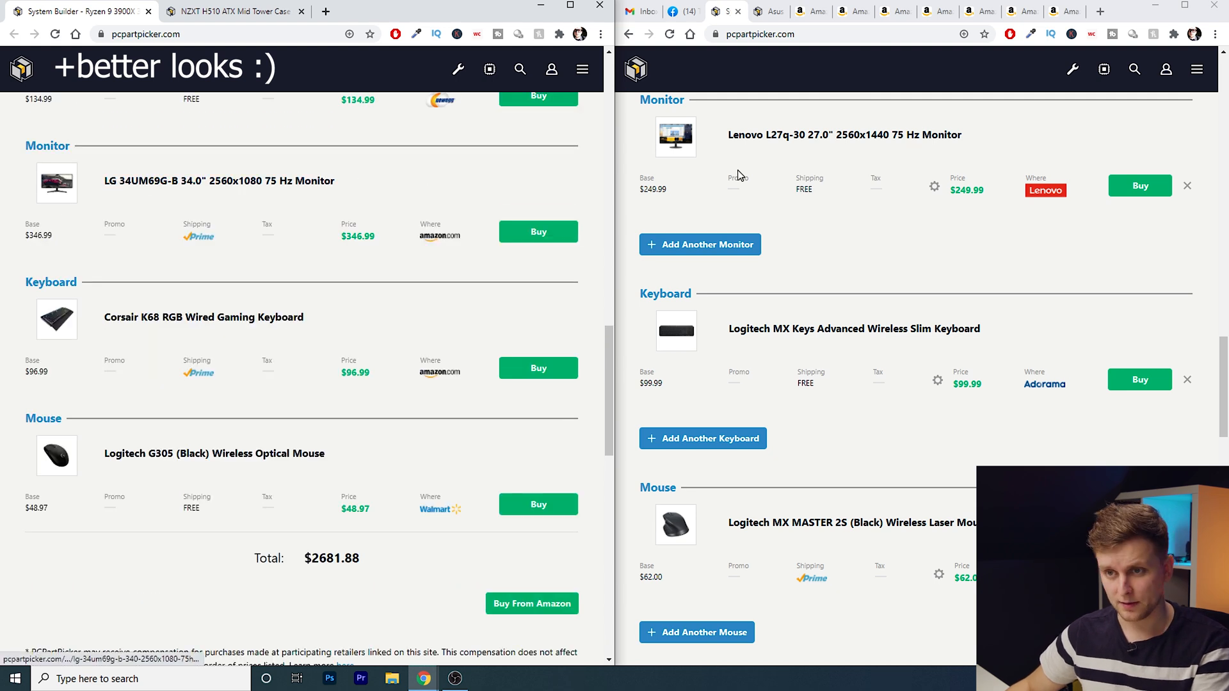
mouse_move(837, 162)
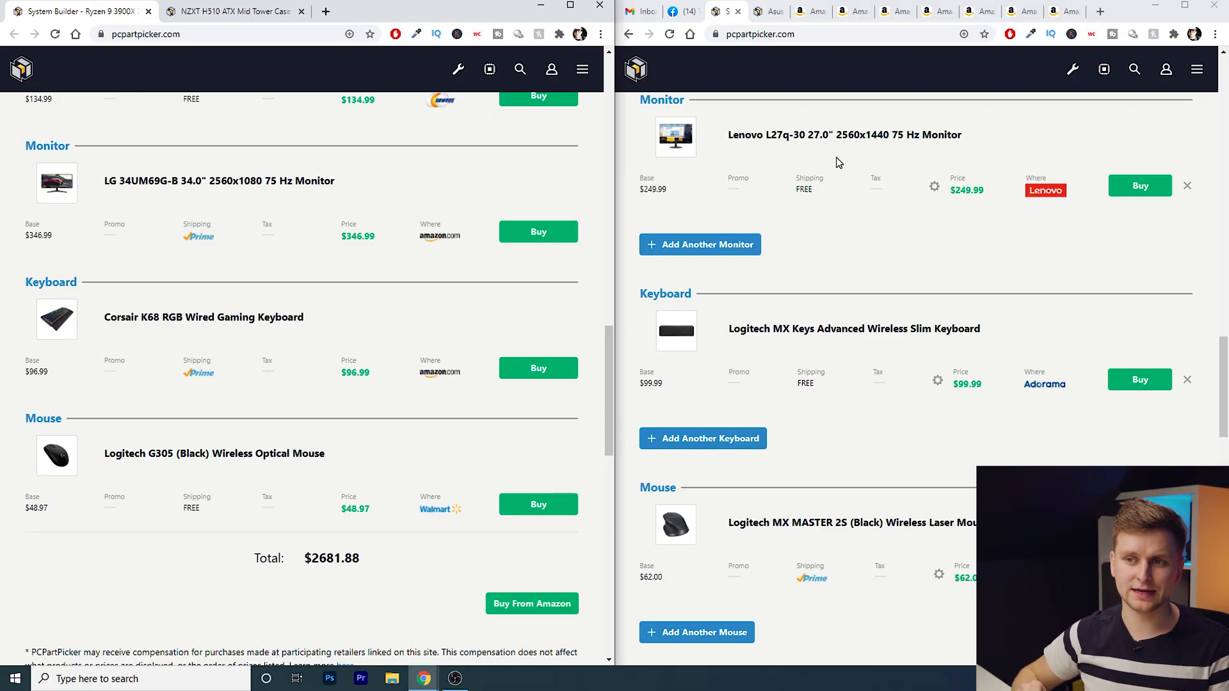
mouse_move(884, 156)
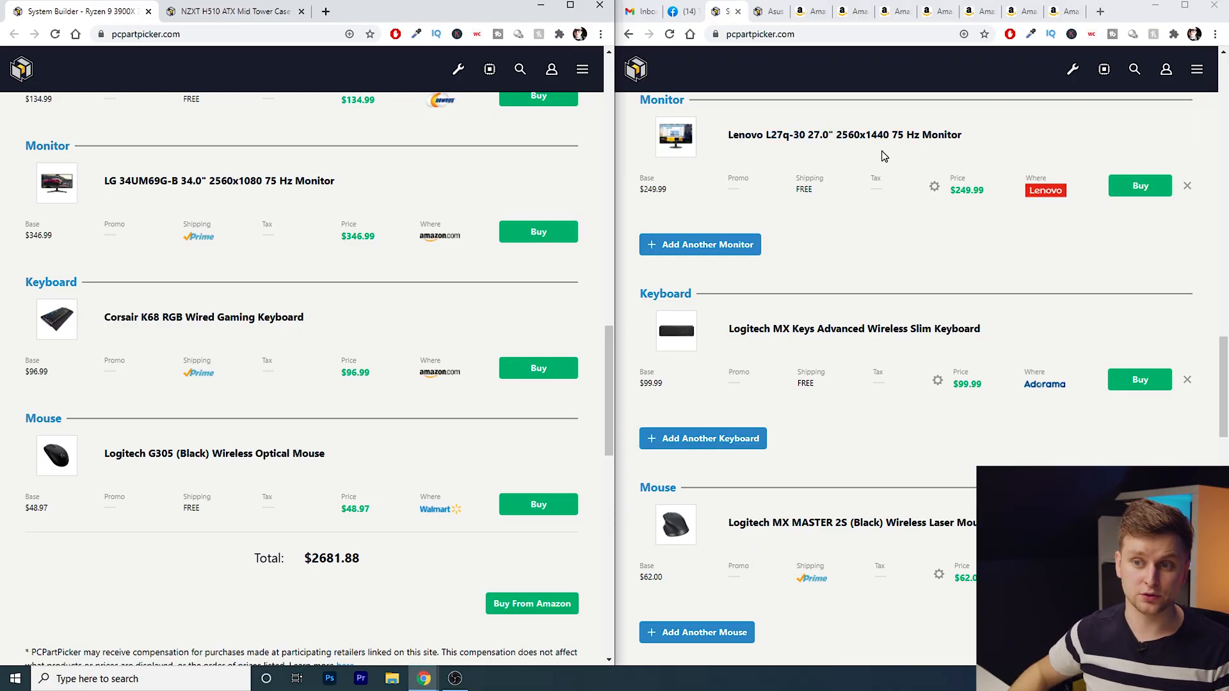
scroll("down", 3)
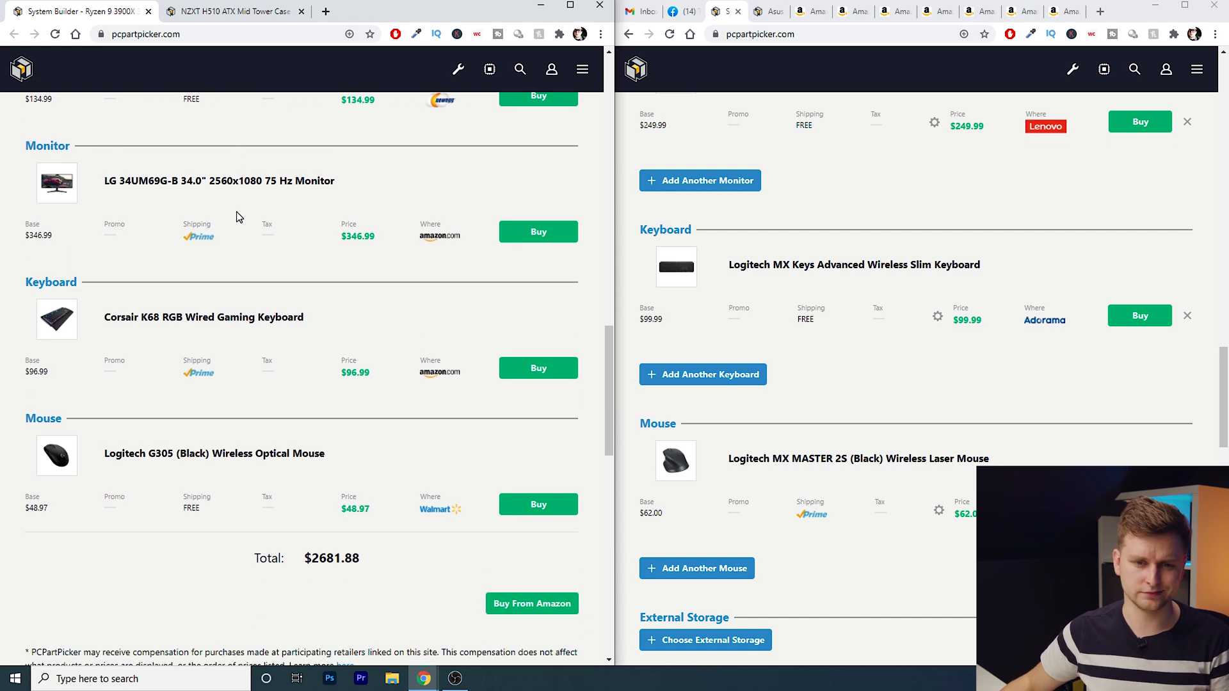
scroll("down", 3)
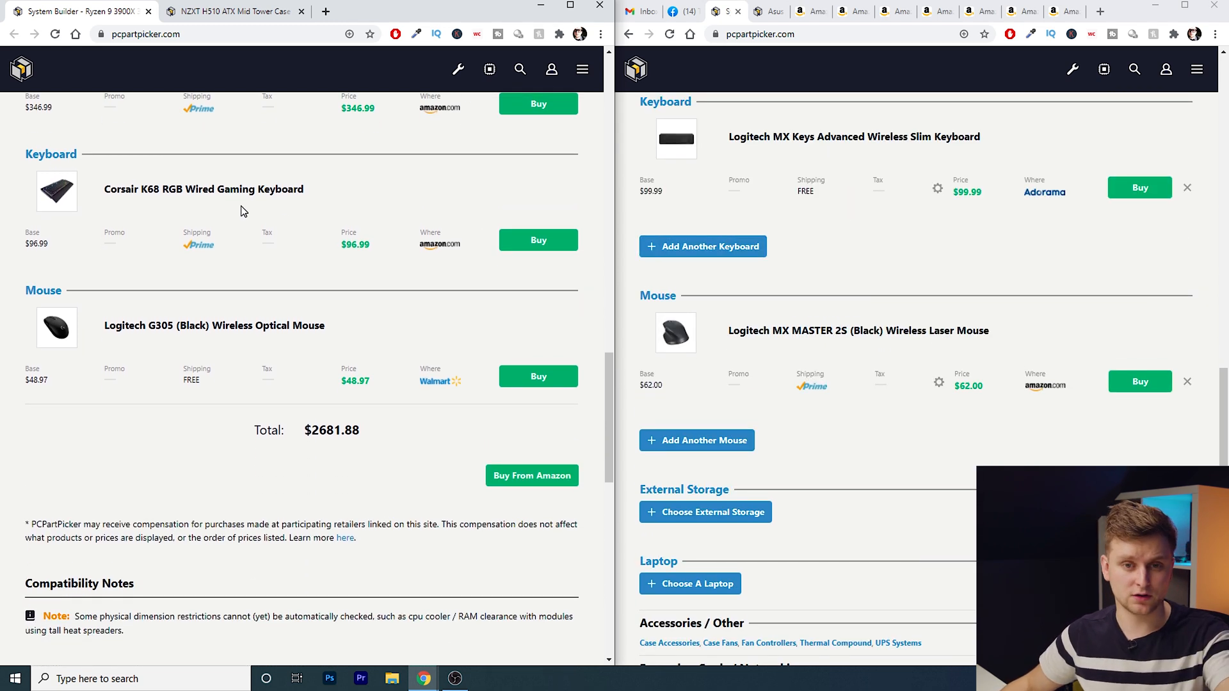
mouse_move(585, 63)
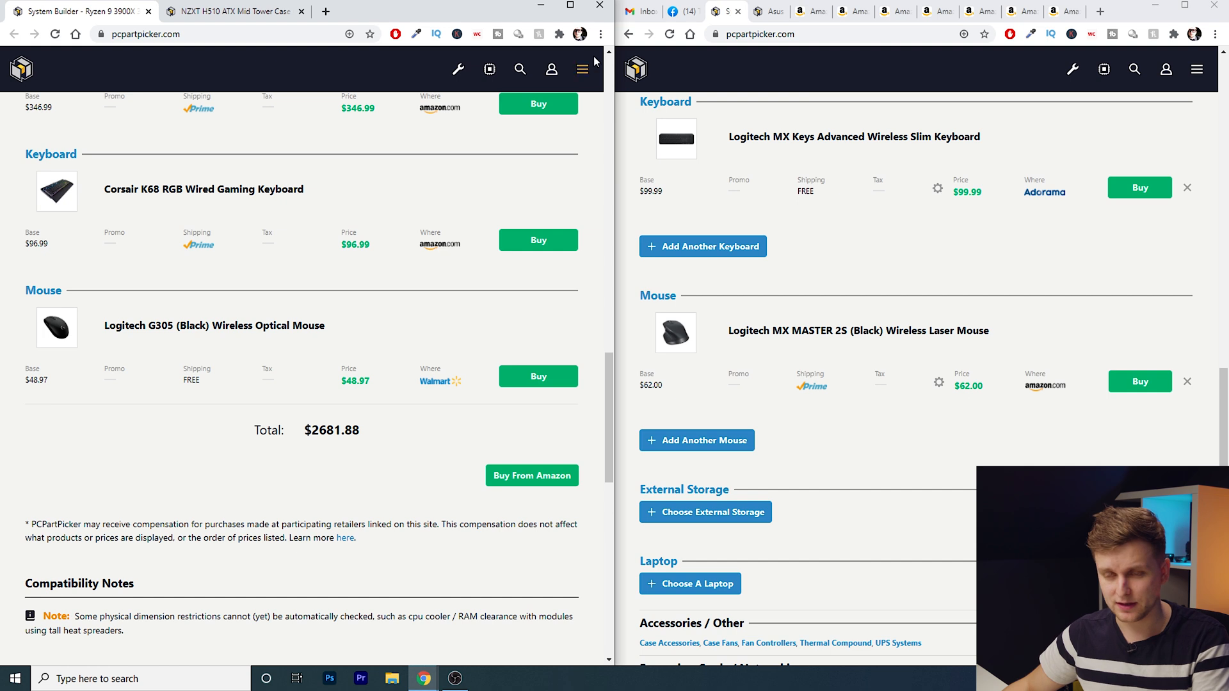
mouse_move(449, 161)
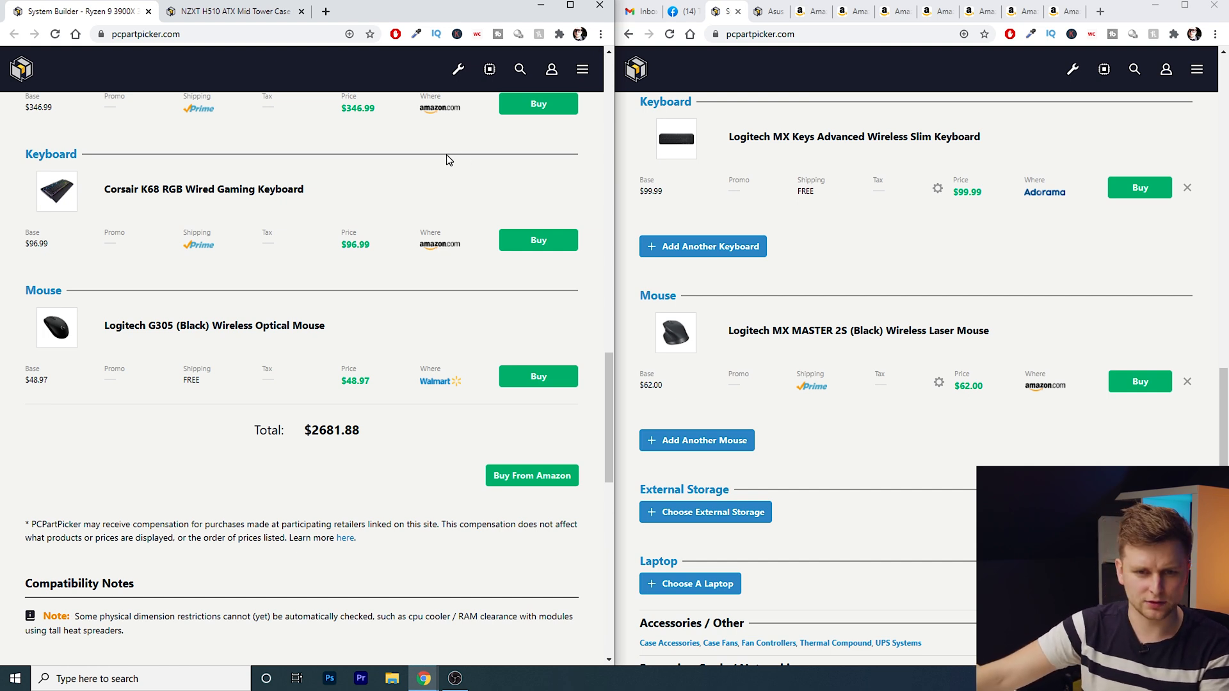
scroll("down", 3)
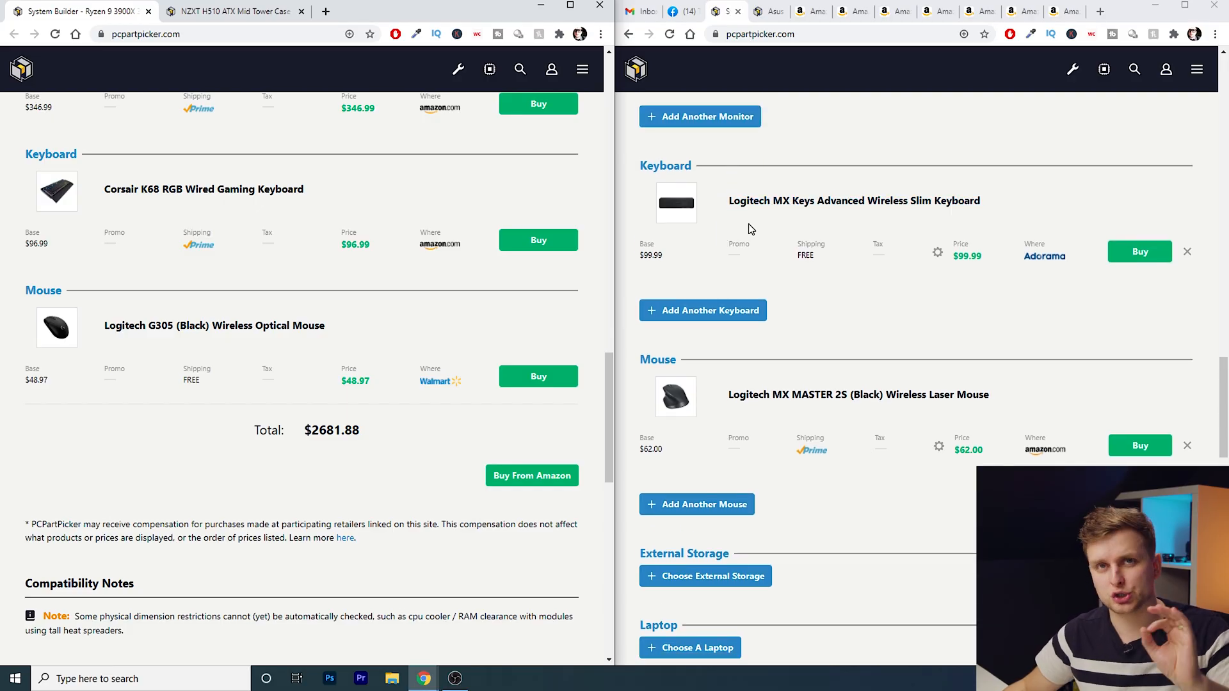
scroll("down", 3)
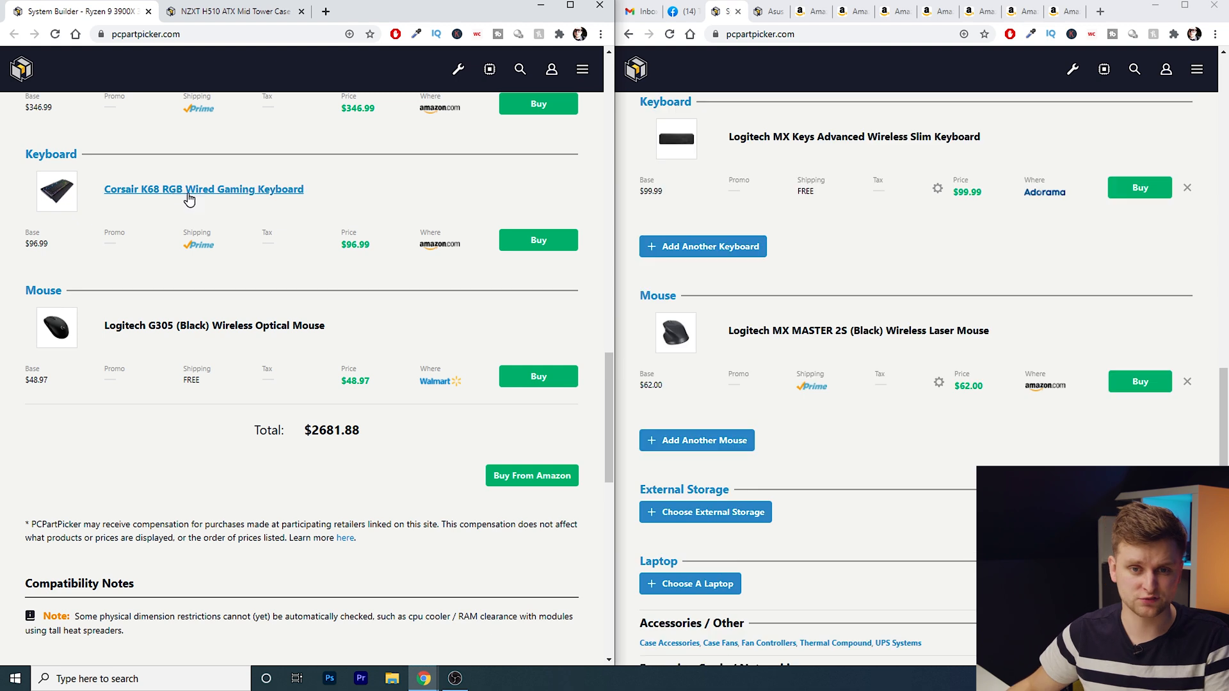
mouse_move(351, 280)
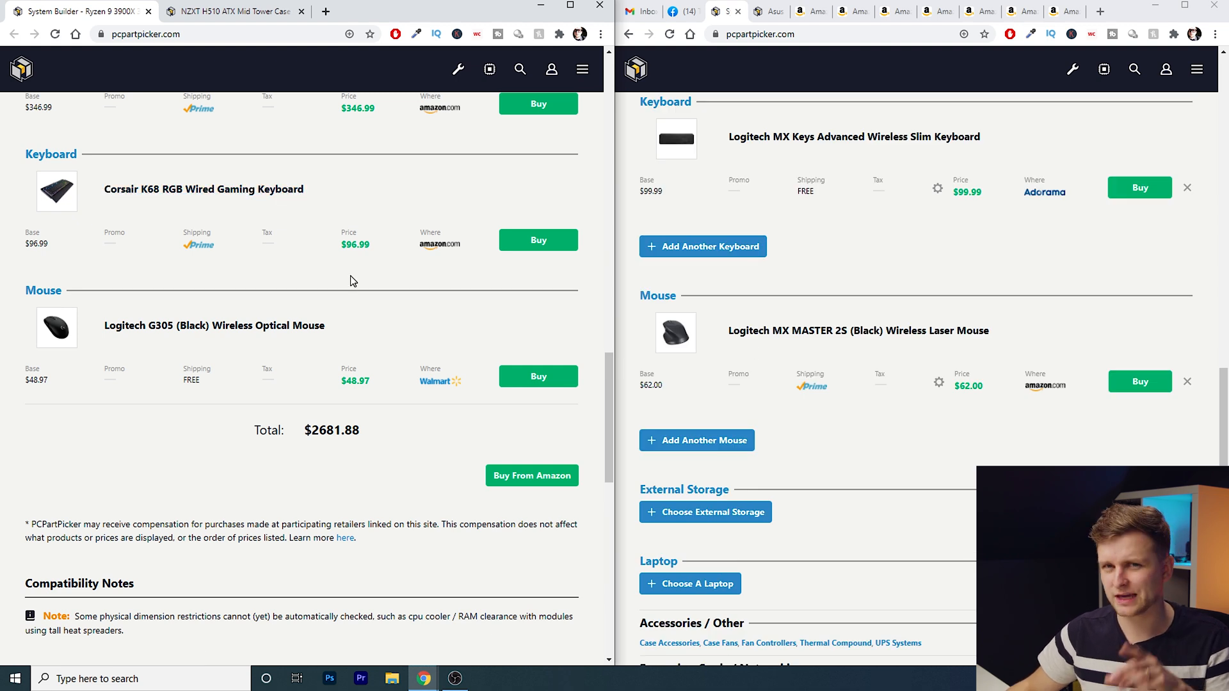
mouse_move(321, 230)
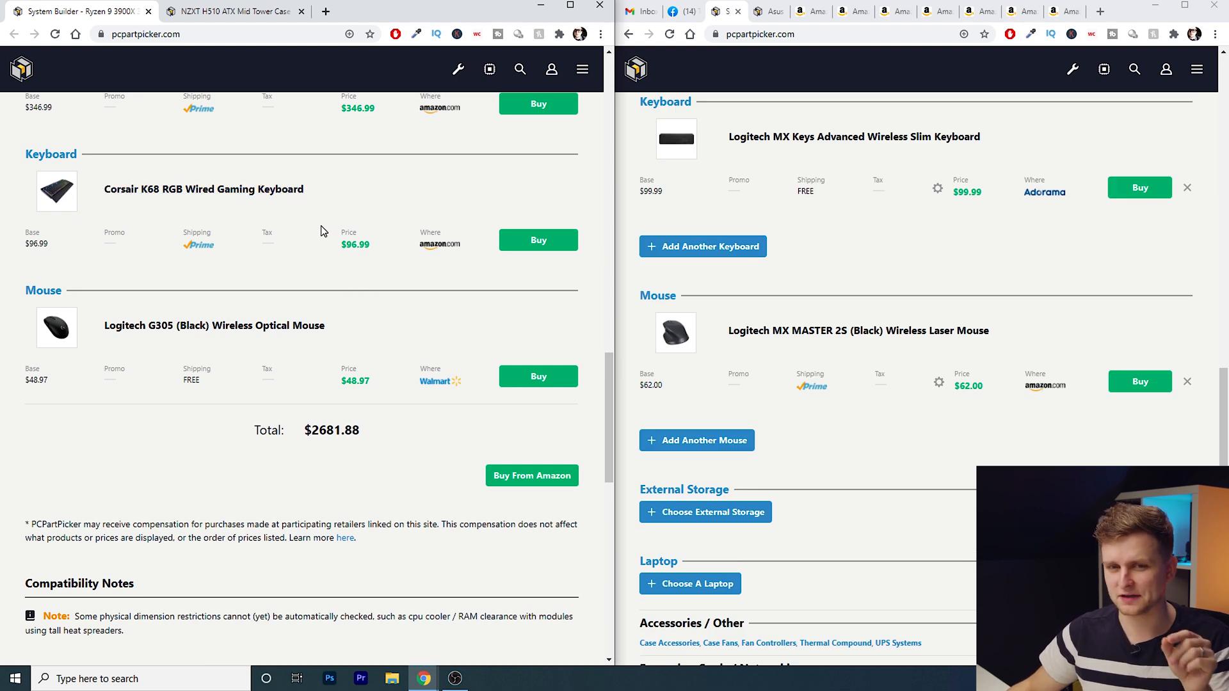
mouse_move(738, 342)
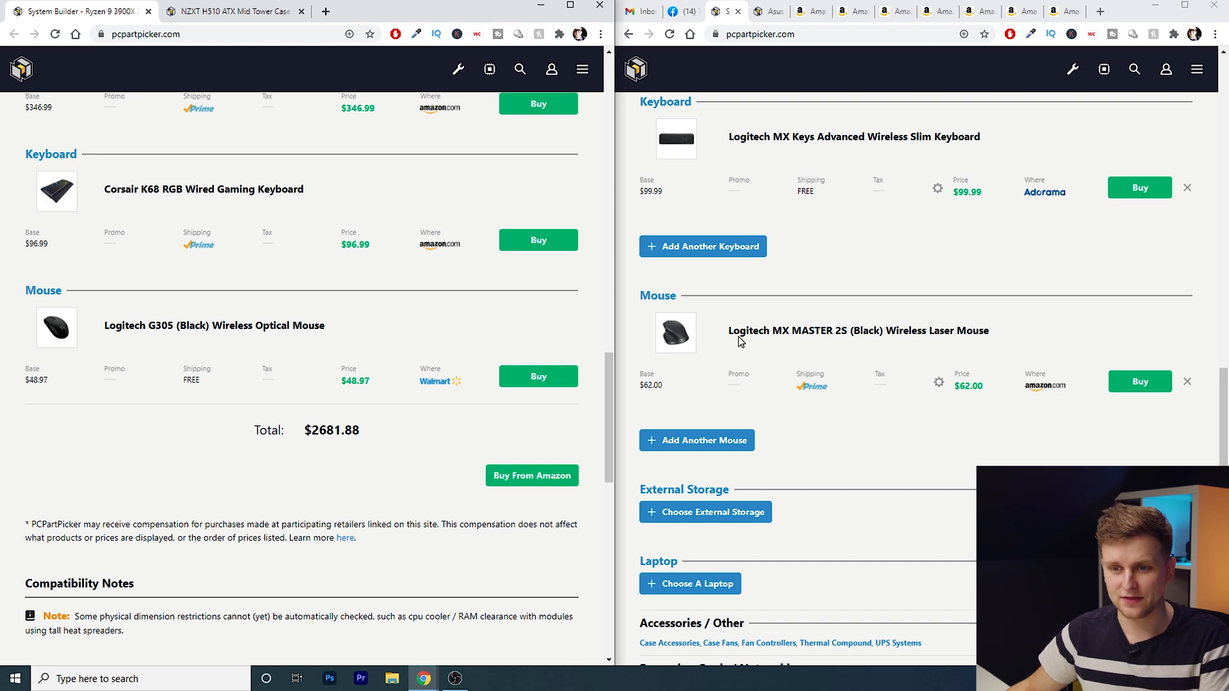
mouse_move(857, 330)
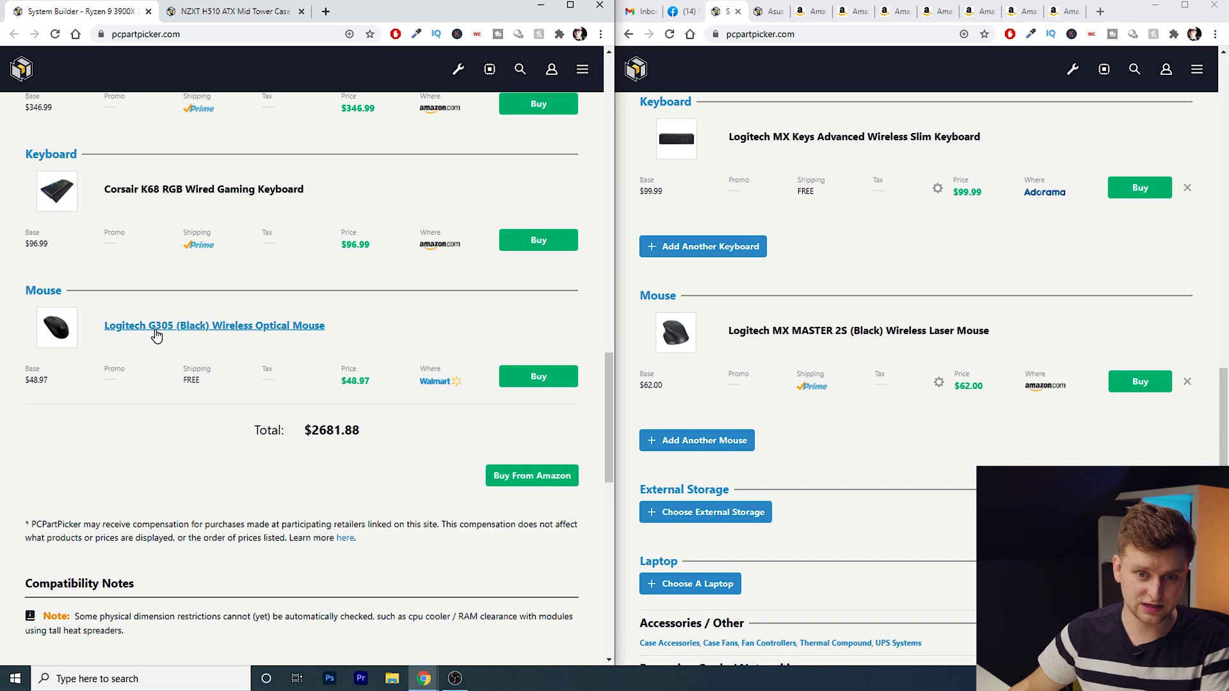
mouse_move(69, 349)
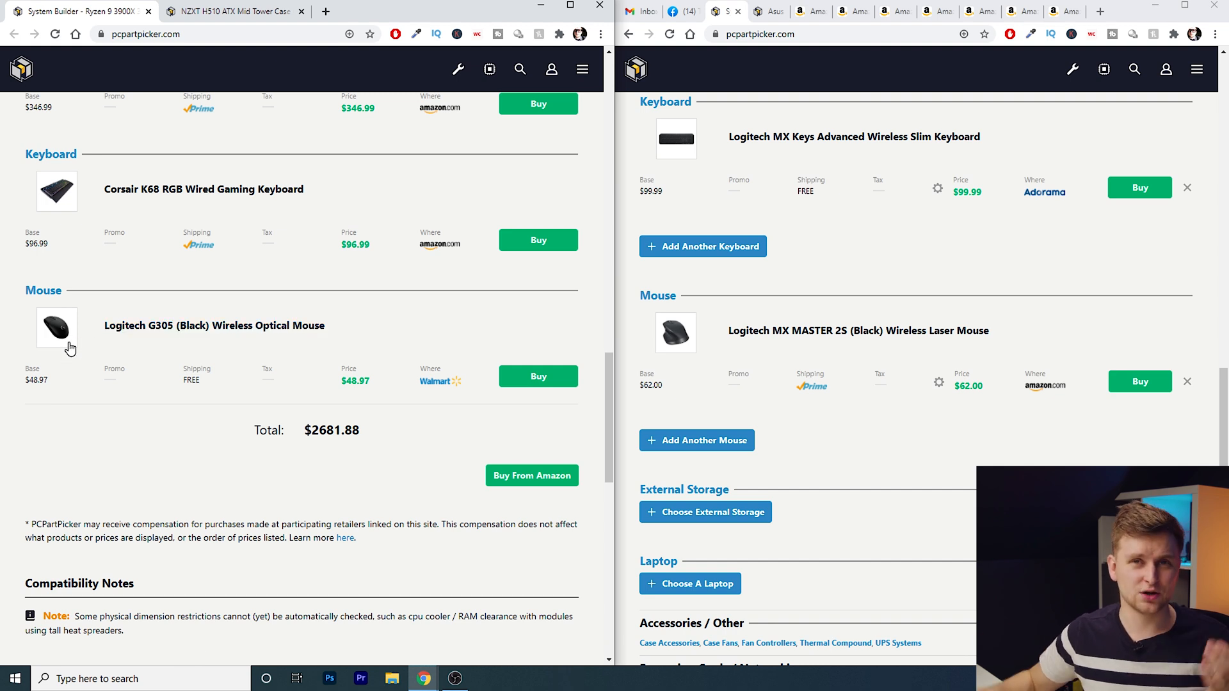
mouse_move(675, 333)
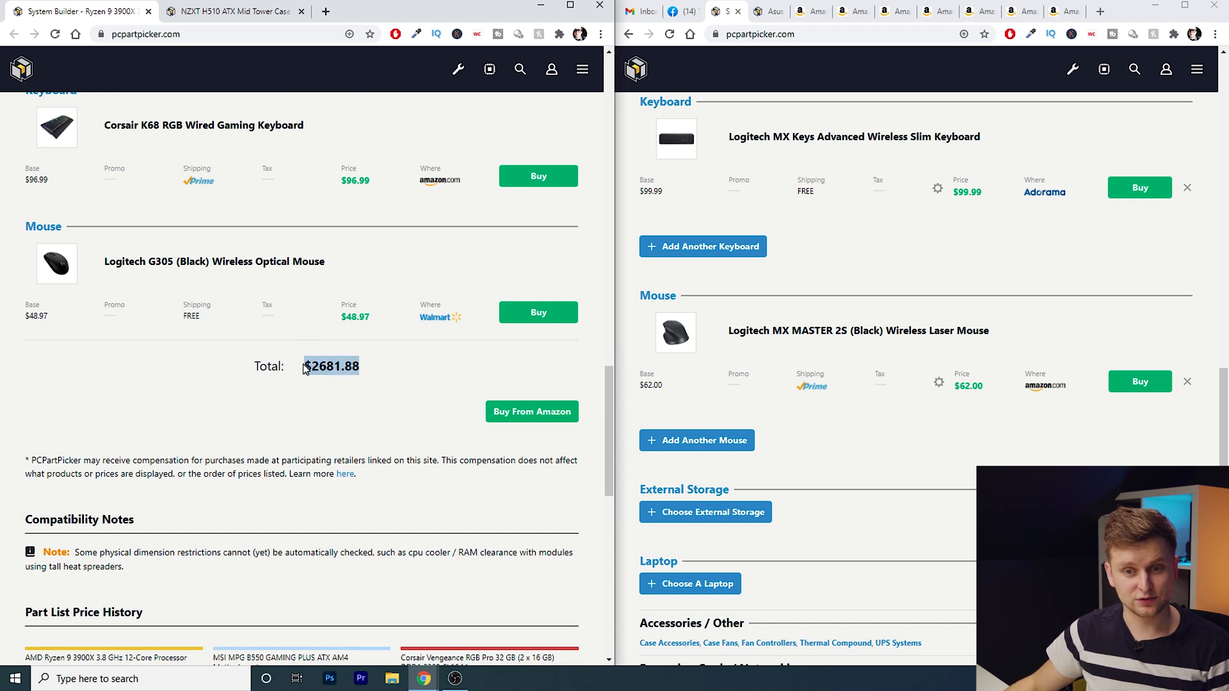
scroll("down", 3)
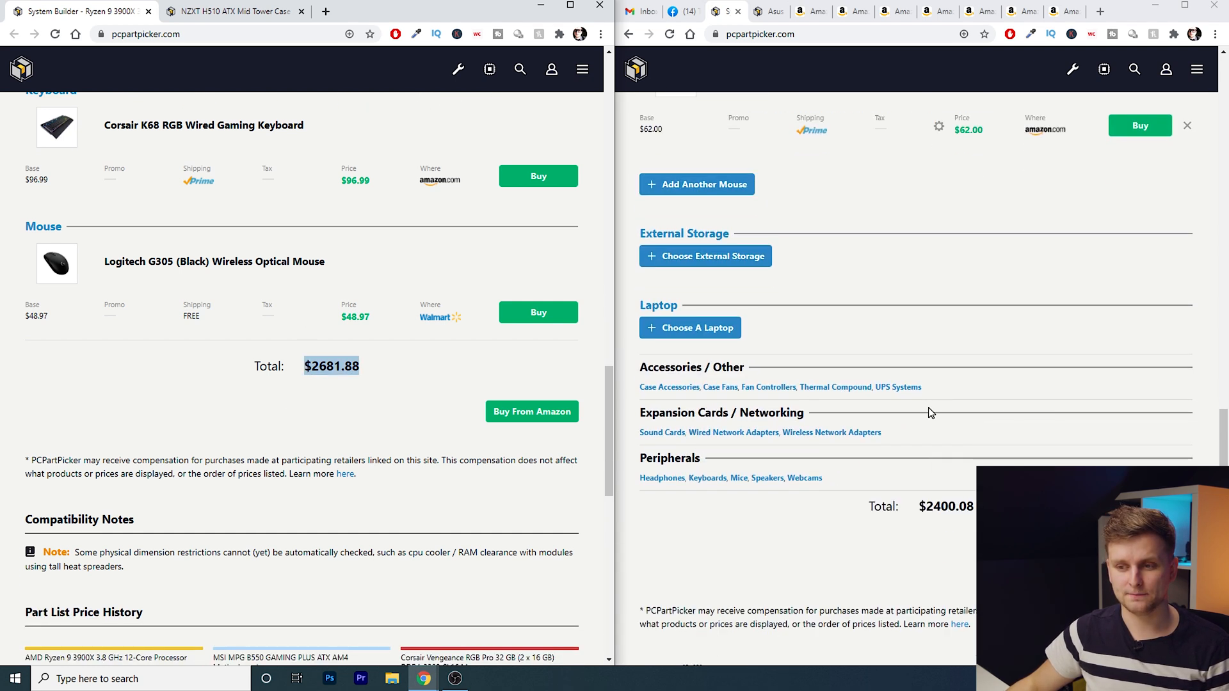
double_click(944, 507)
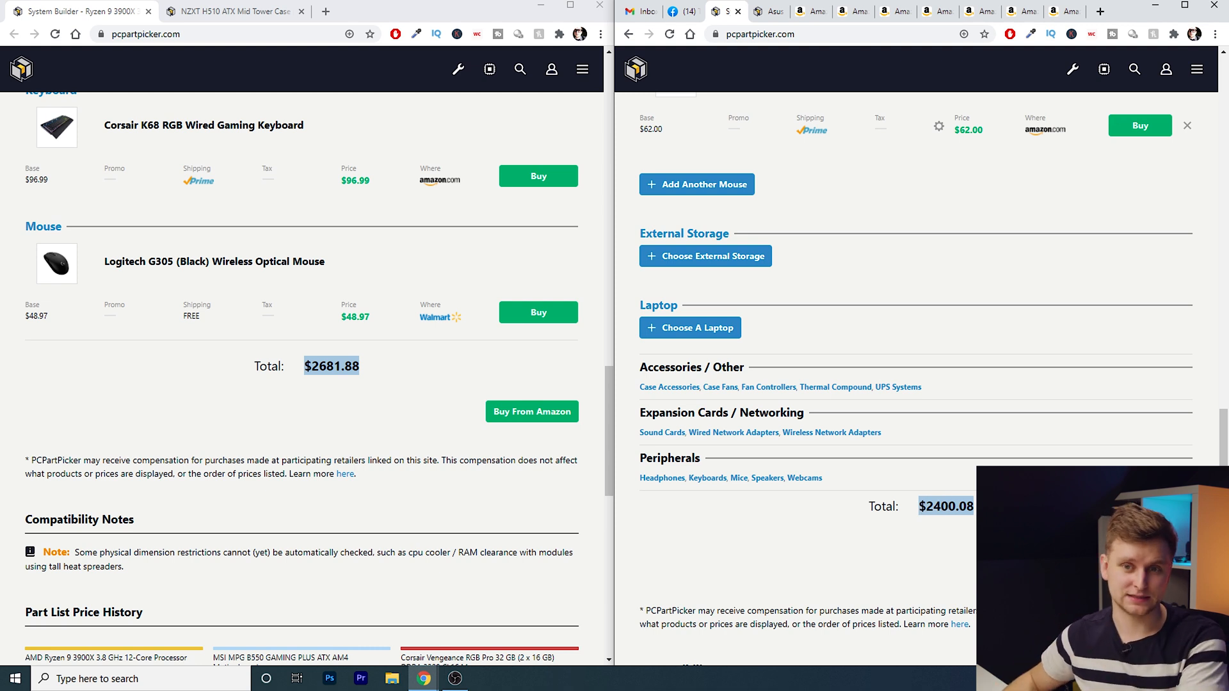
scroll("up", 3)
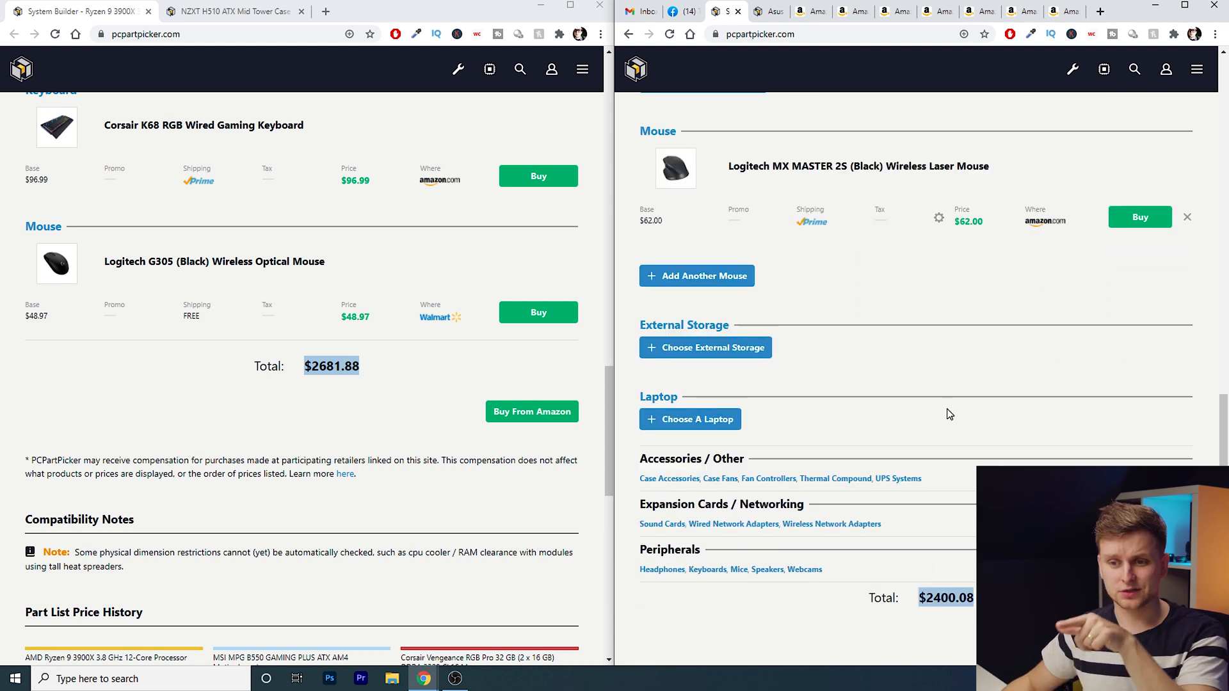
scroll("up", 3)
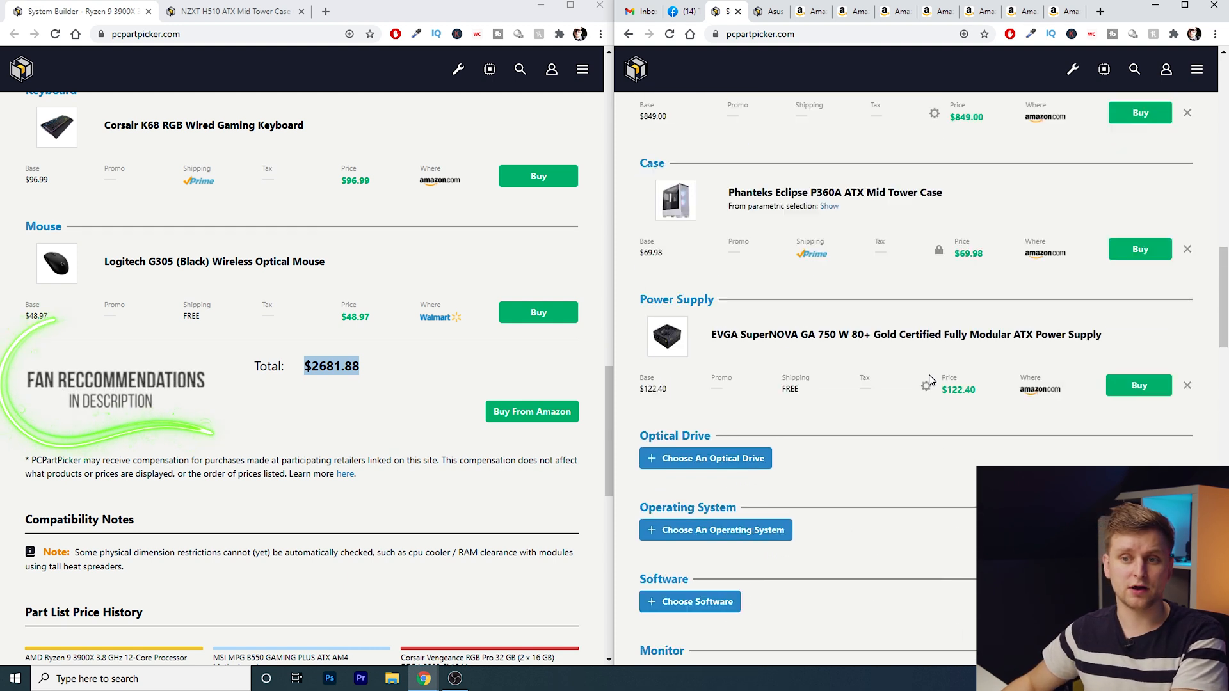
scroll("up", 3)
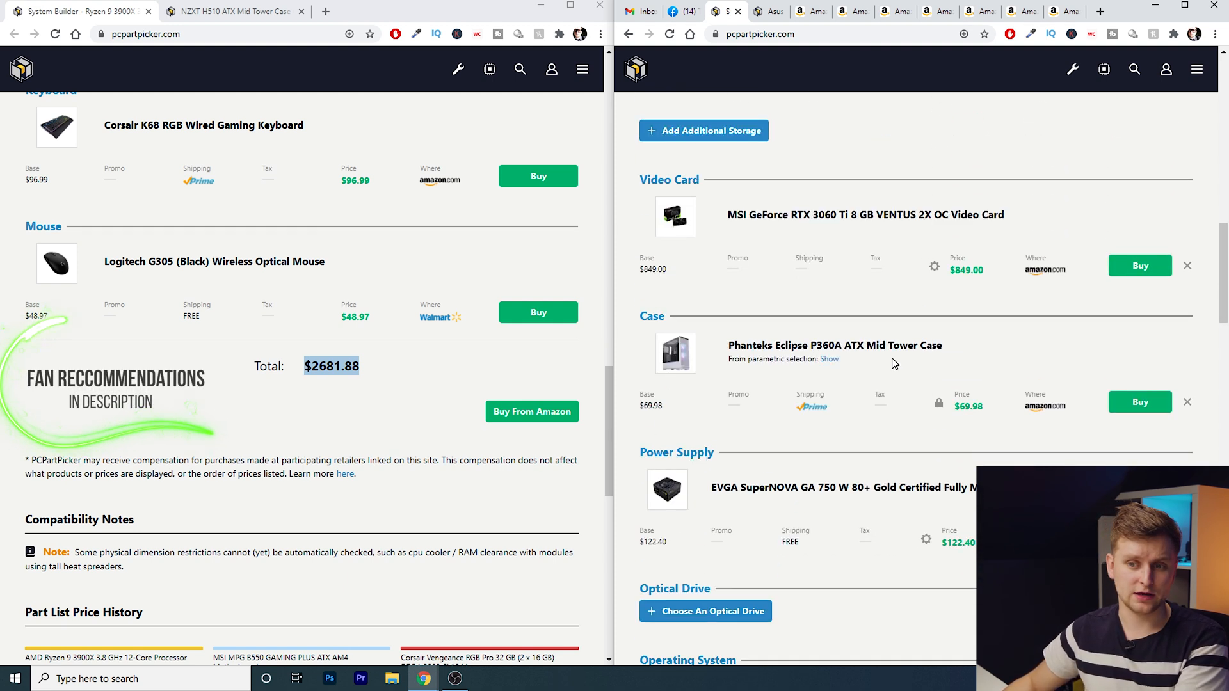
scroll("down", 3)
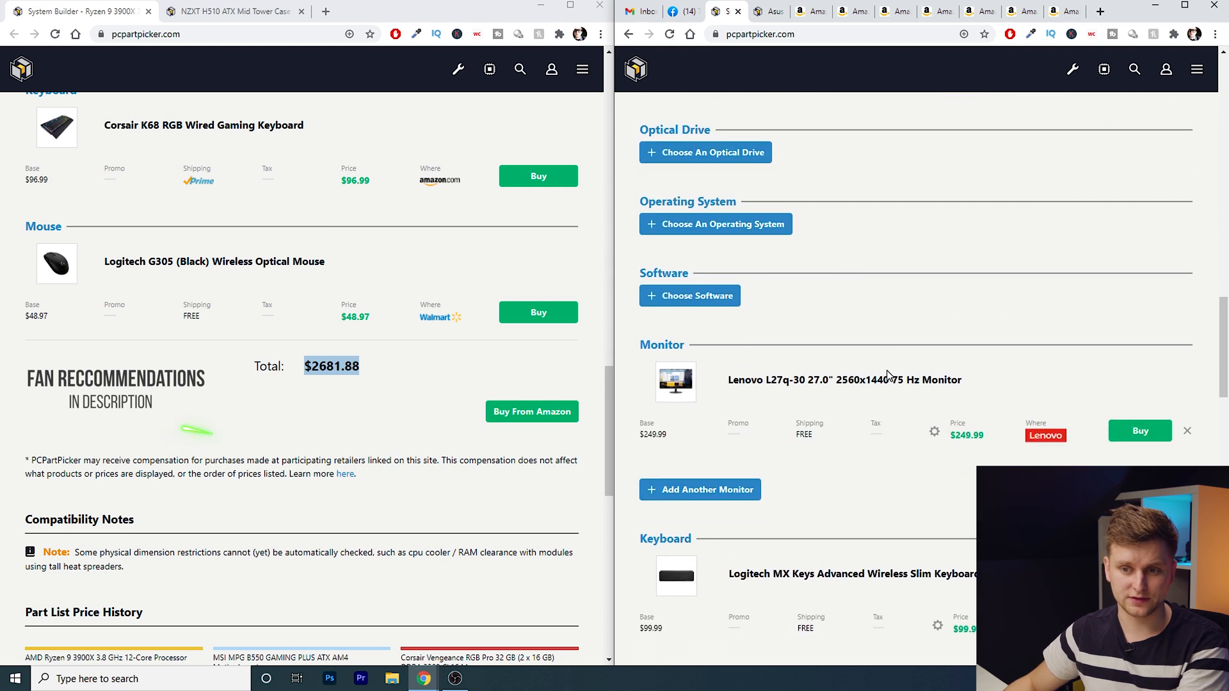